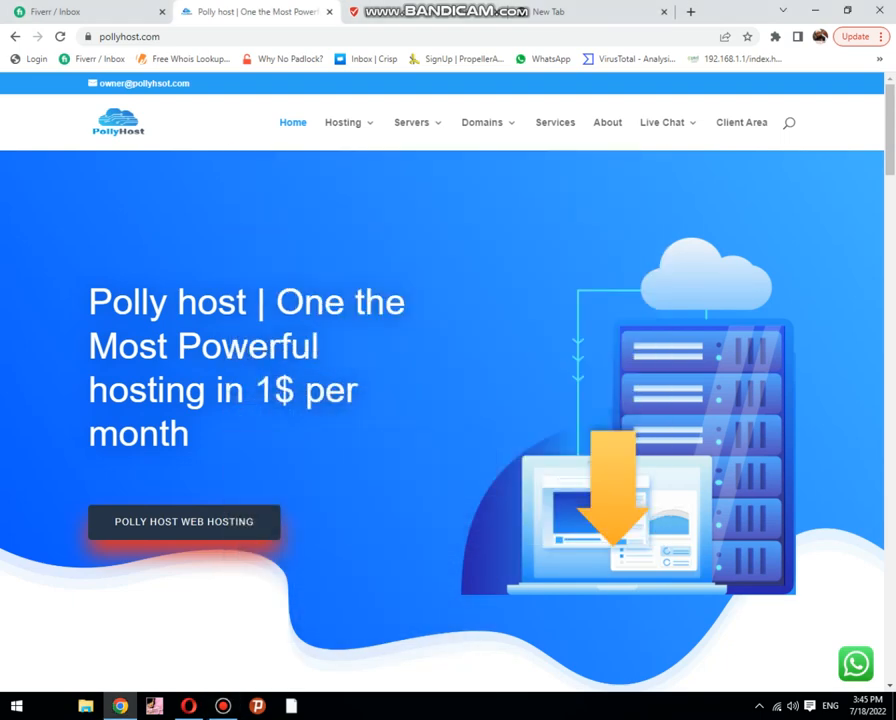
Scroll the pollyhost.com homepage down to the Package Plans & Prices section ($0.99–$9.99/month)
scroll("down", 3)
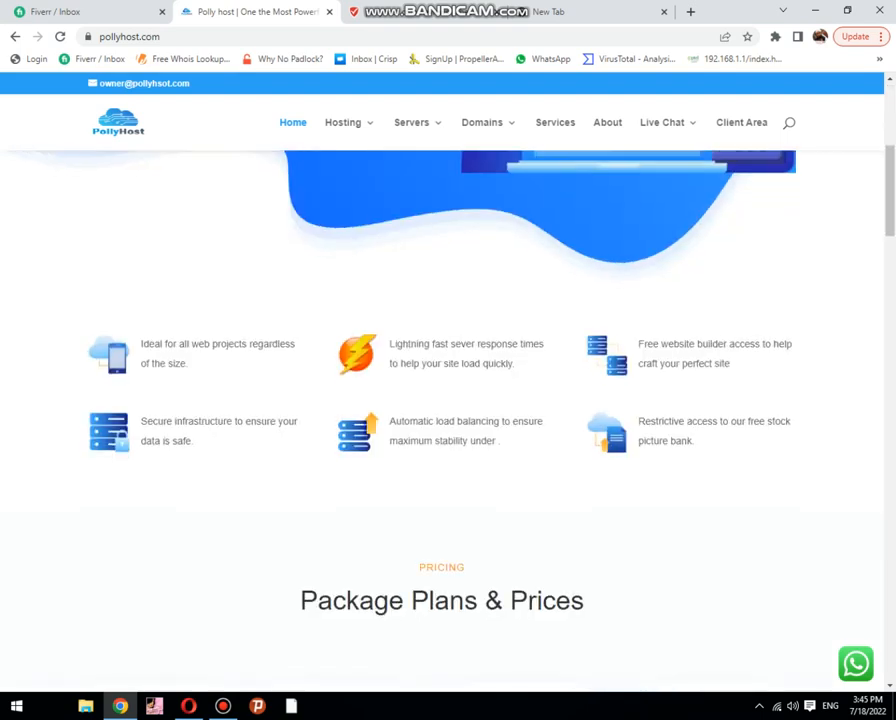
scroll("down", 3)
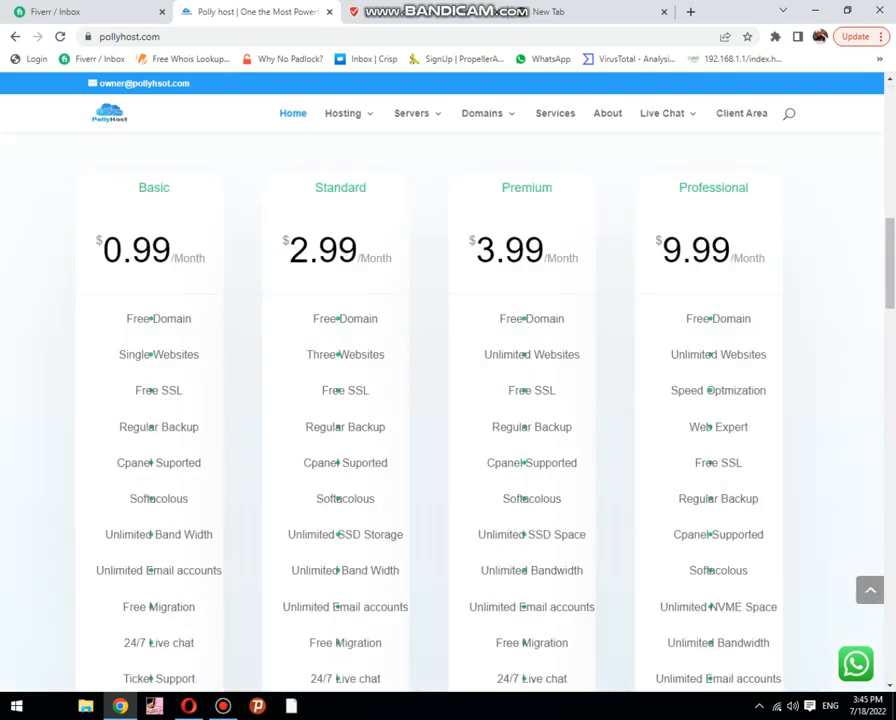
scroll("up", 3)
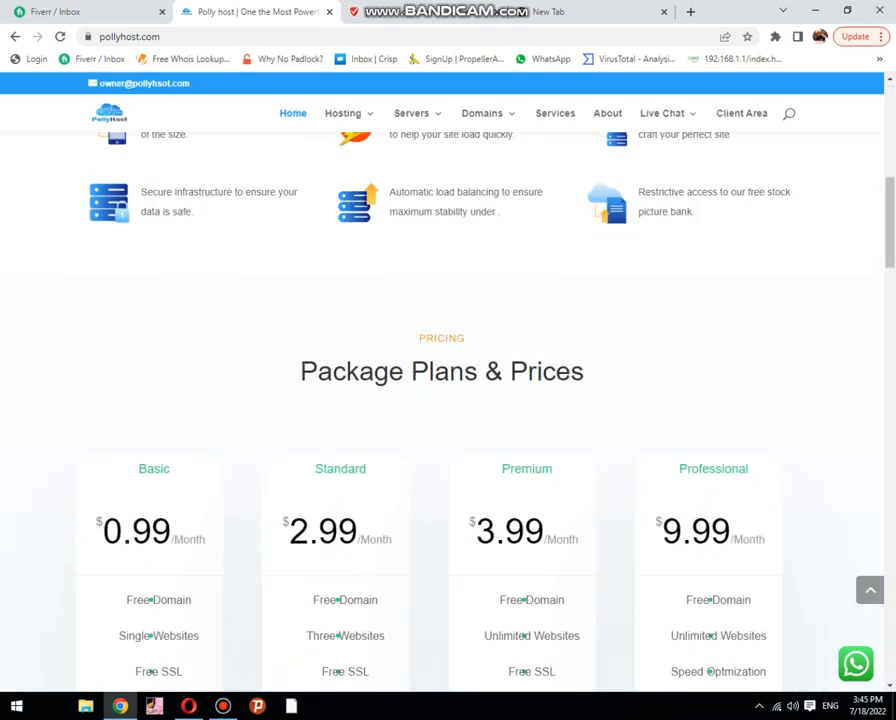
scroll("down", 3)
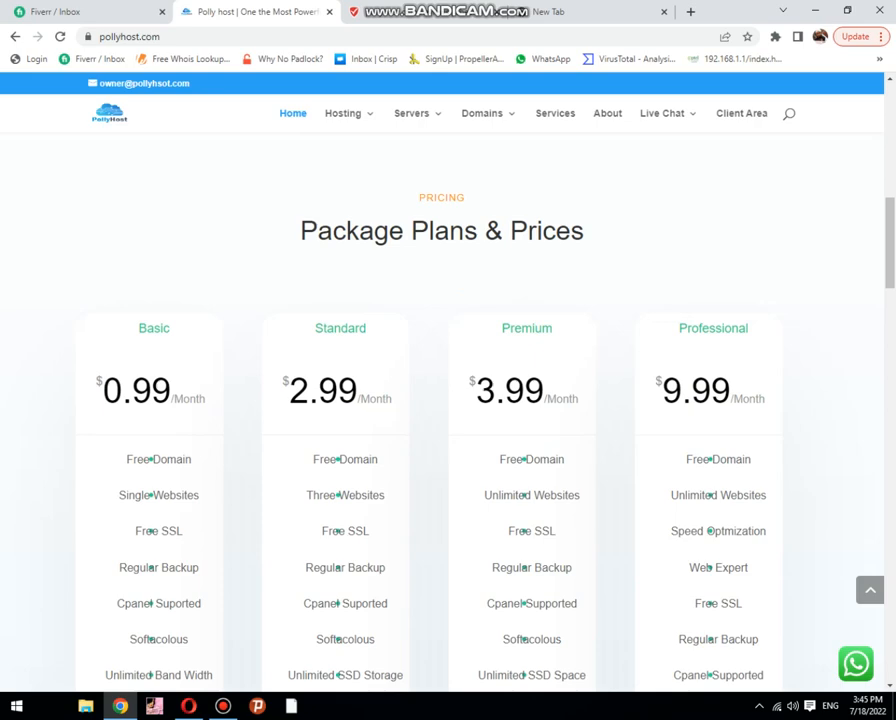
In a new tab, go to usa.hotnetinfo.com:2087 and log in to WHM as root
left_click(548, 12)
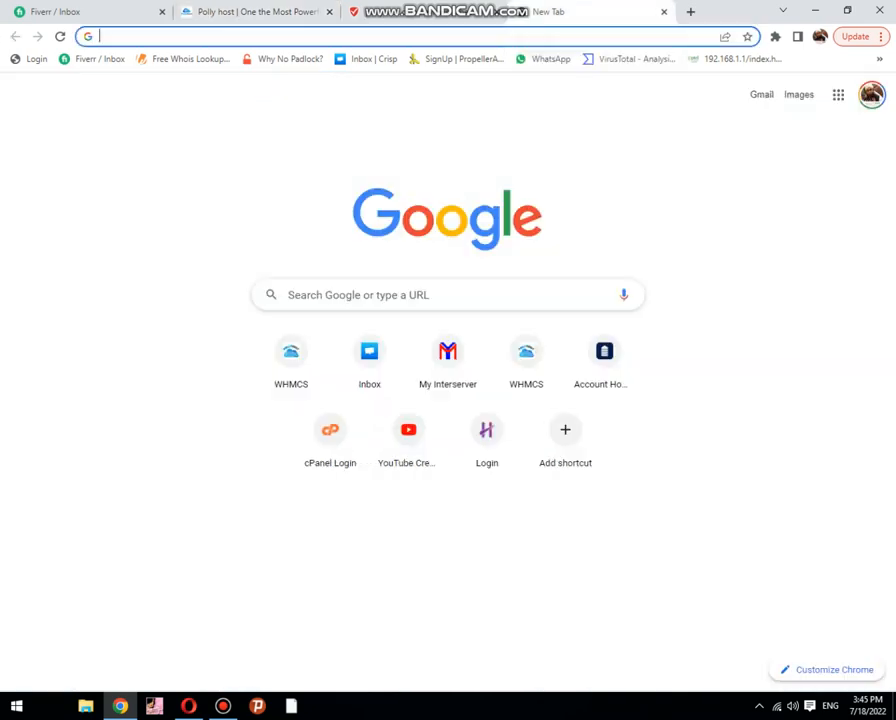
type("scamadviser.com/check-website/pollyhost.com")
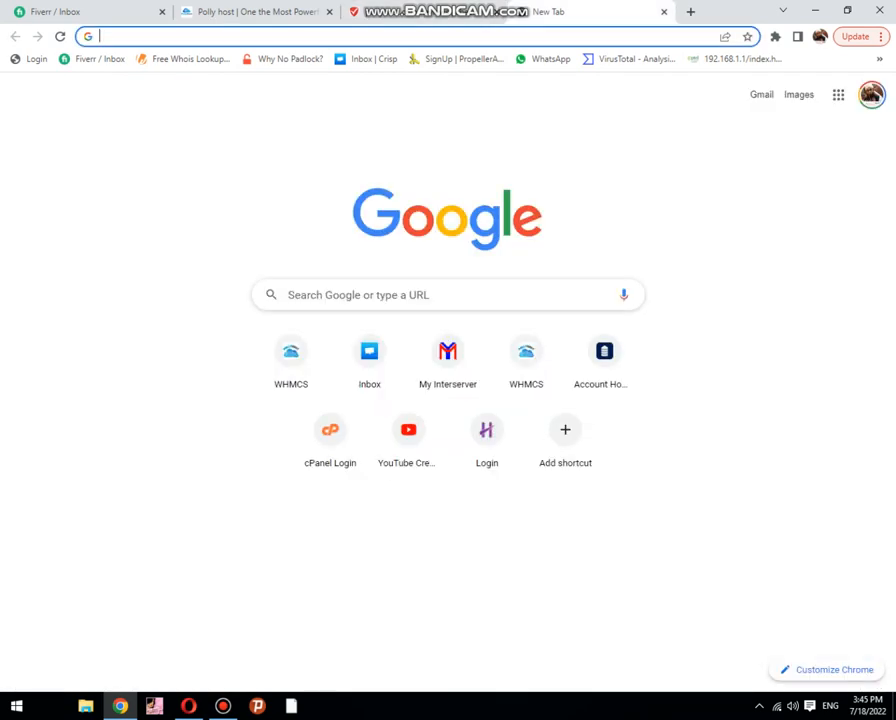
type("usa.hotnetinfo.com:2087")
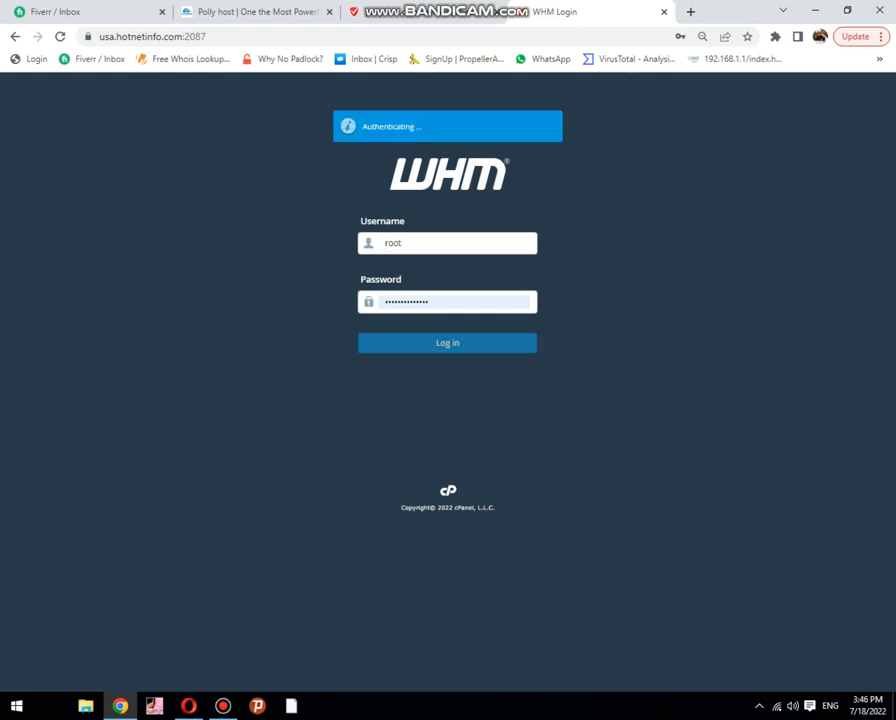
left_click(448, 342)
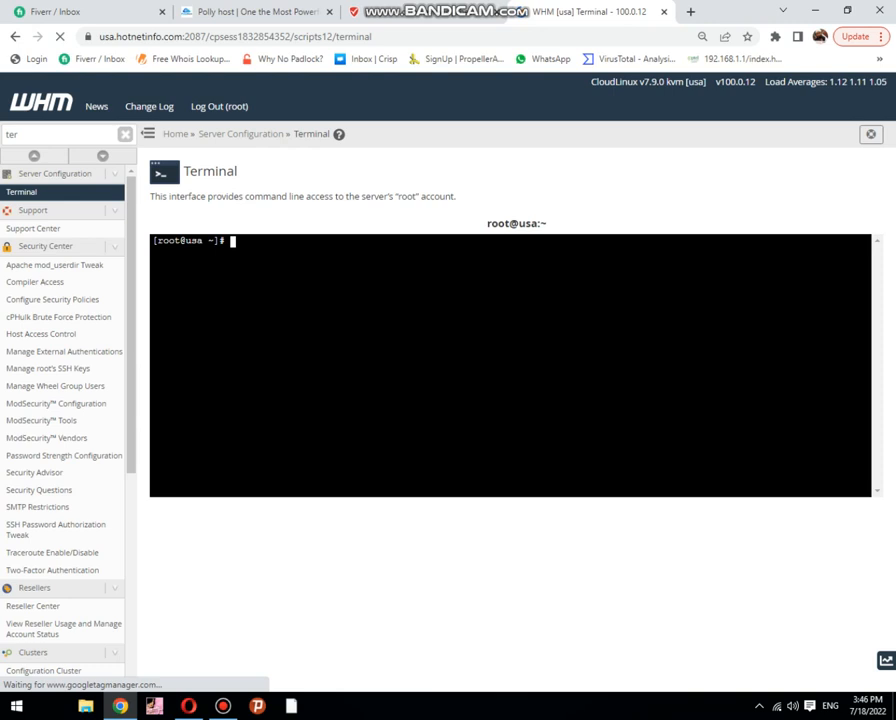
Change the root terminal's working directory to /home/
type("cd")
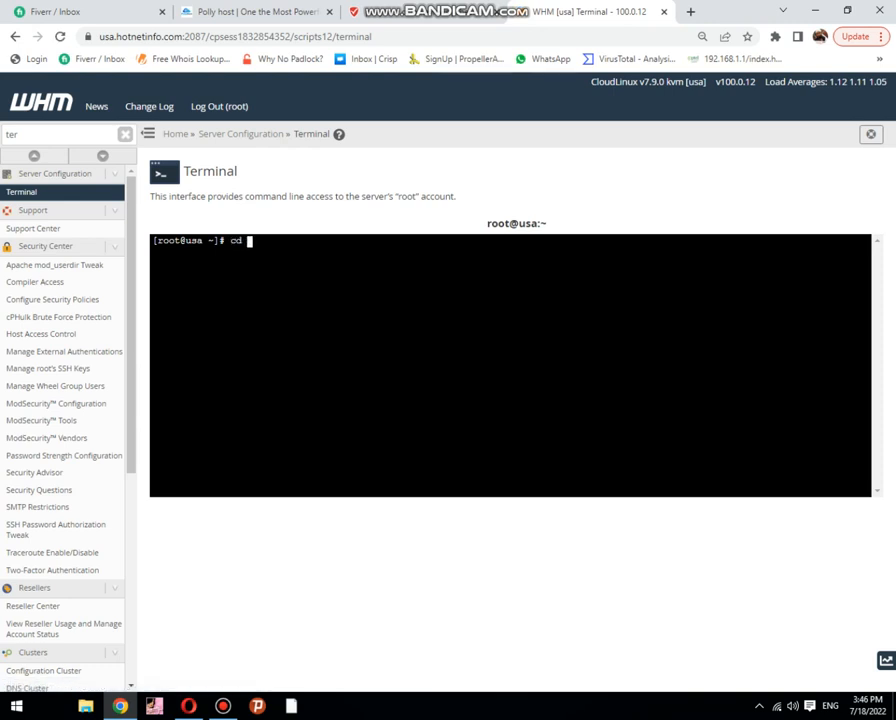
type("/h")
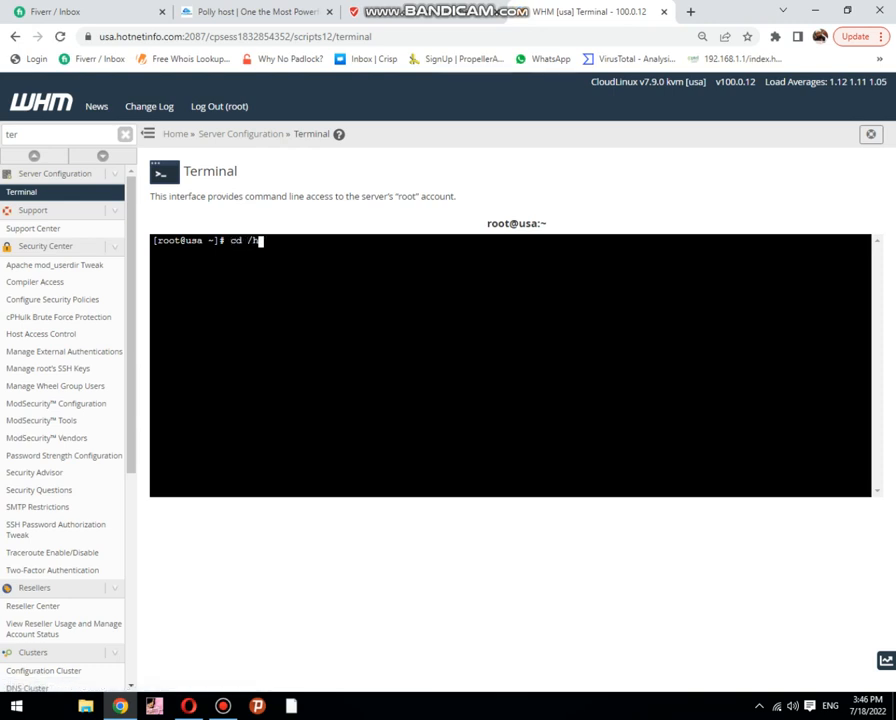
type("ome")
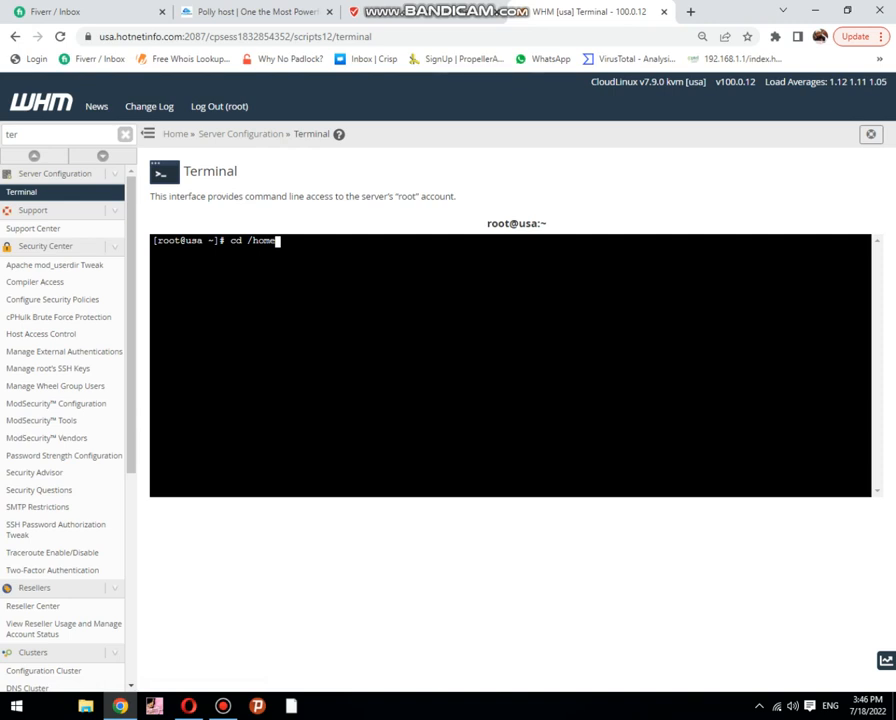
type("/")
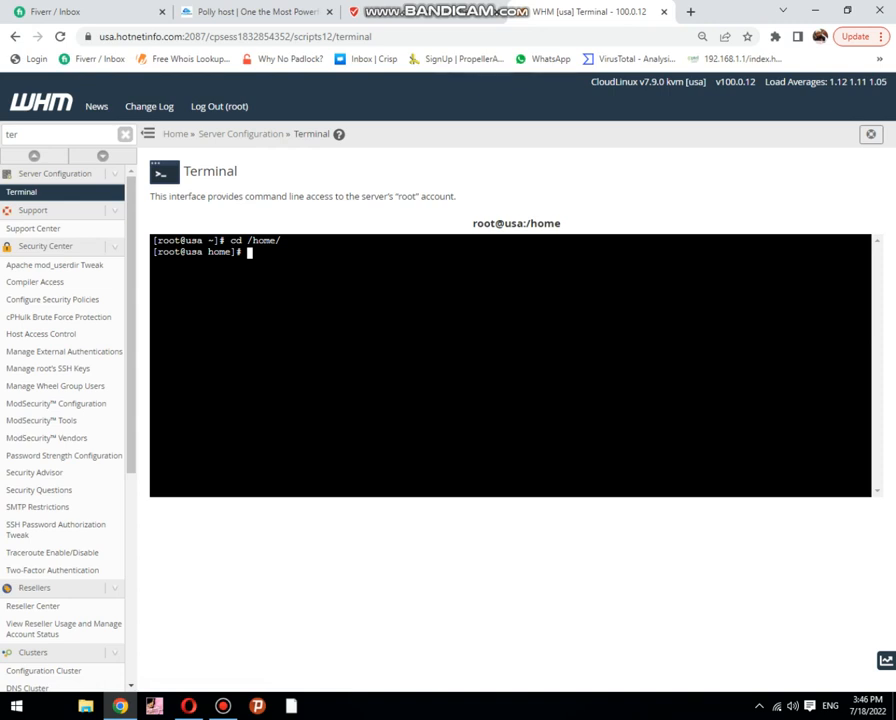
Enter the du -sh * command at the prompt to summarise each folder's disk usage
type("a")
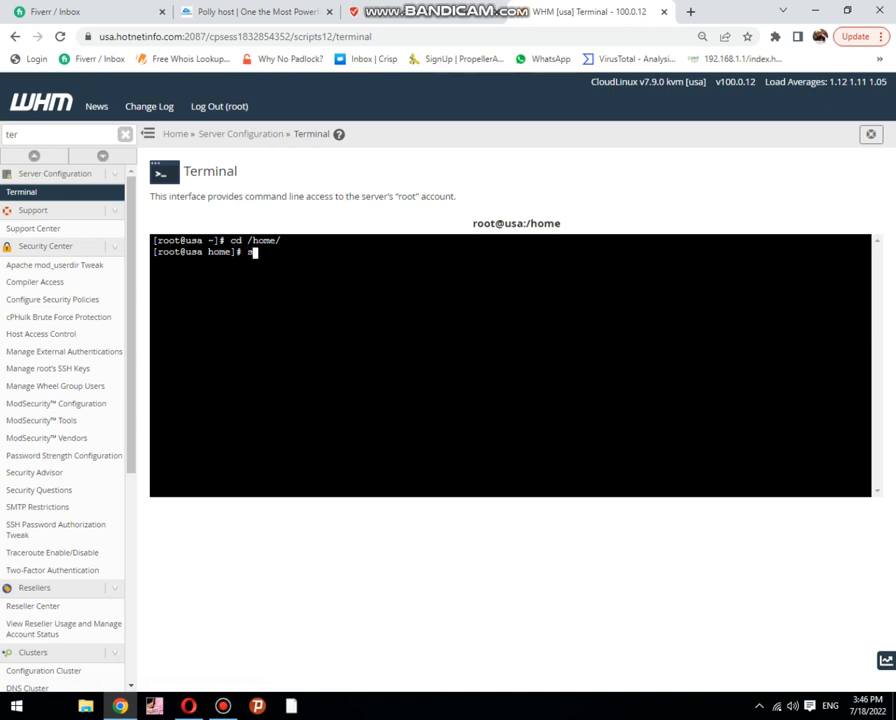
type("a")
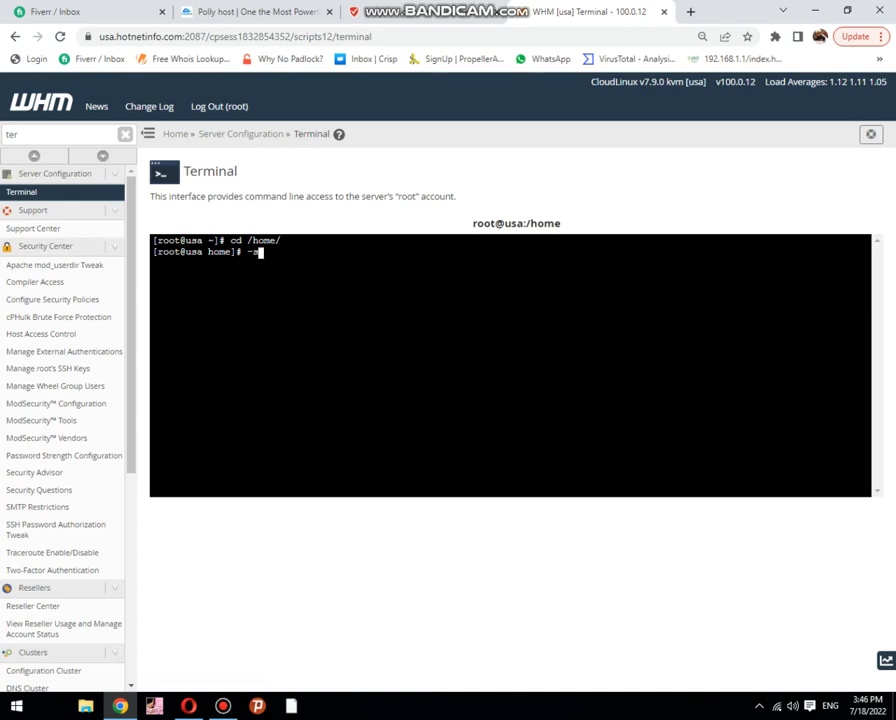
type("sch")
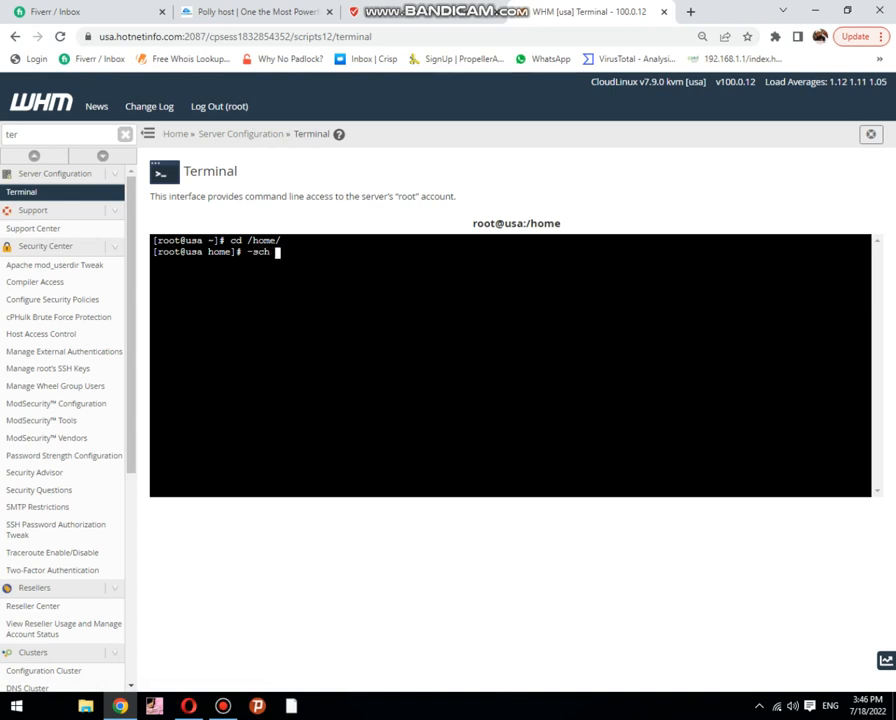
type("*")
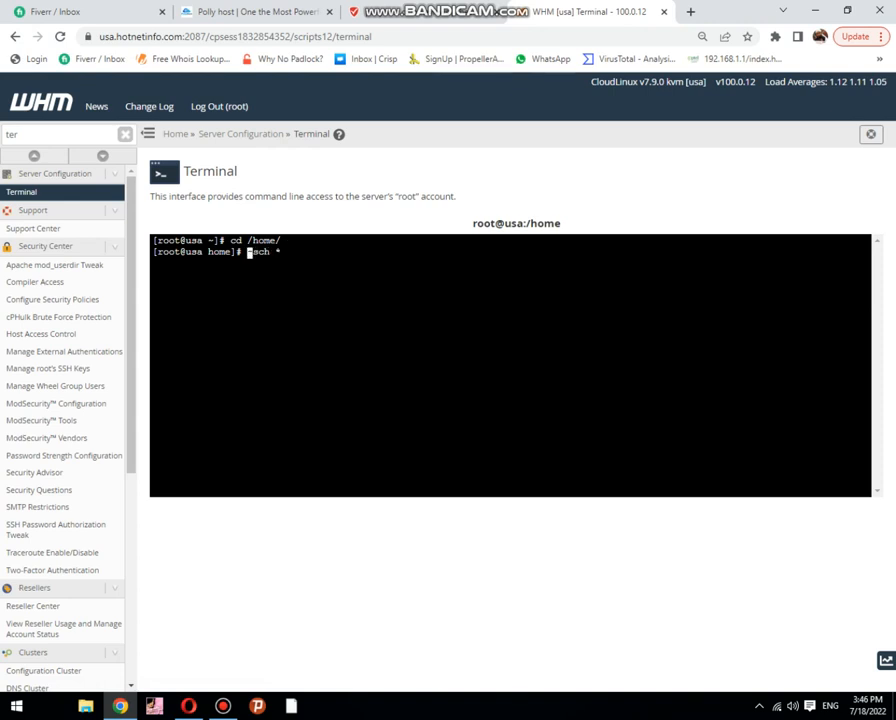
type("du")
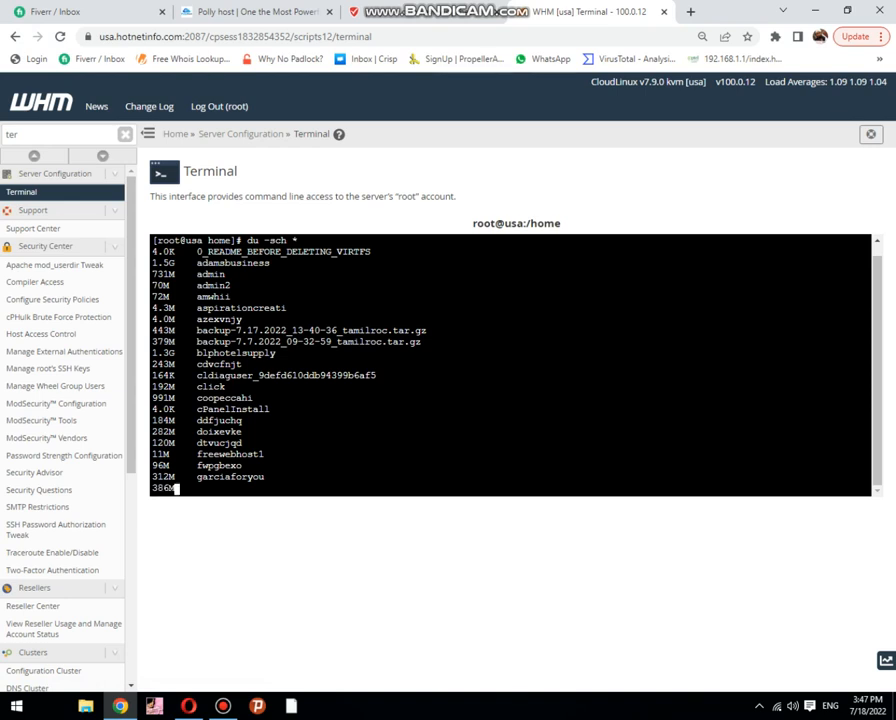
Run du -sh * and scroll through the sizes of every account folder in /home
scroll("down", 3)
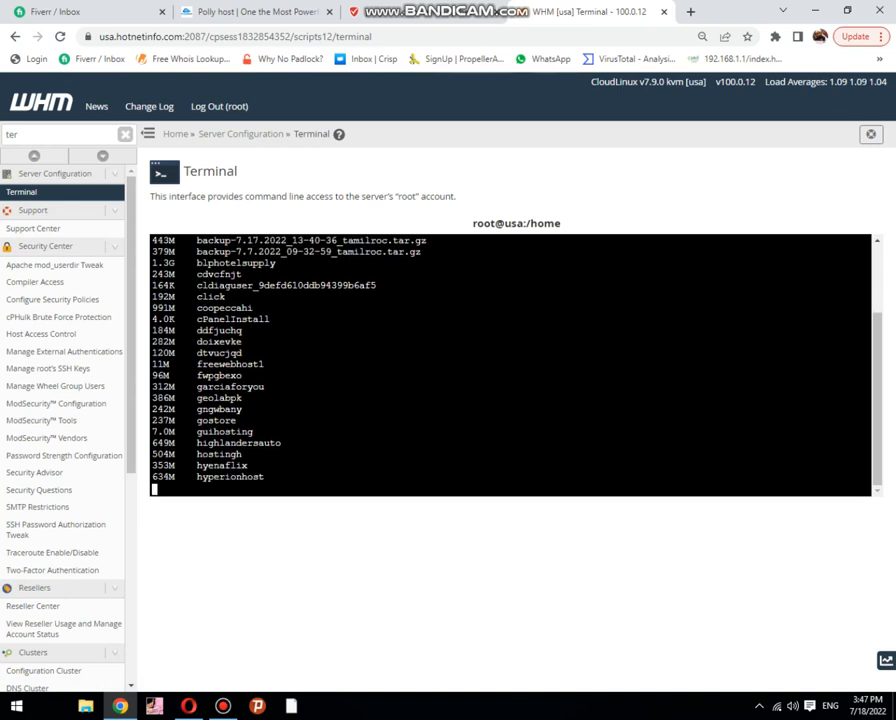
scroll("down", 3)
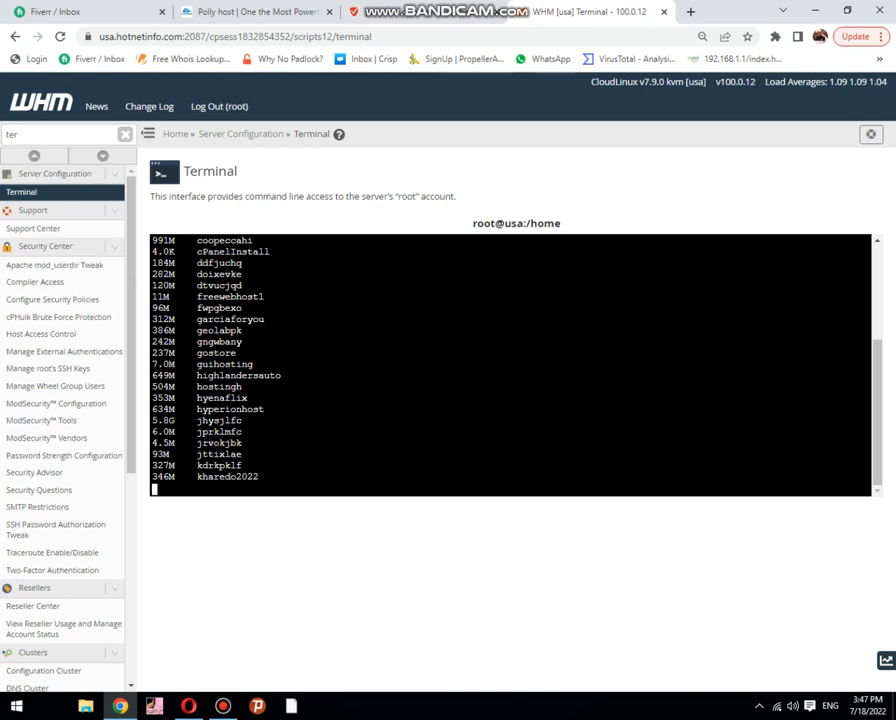
scroll("down", 3)
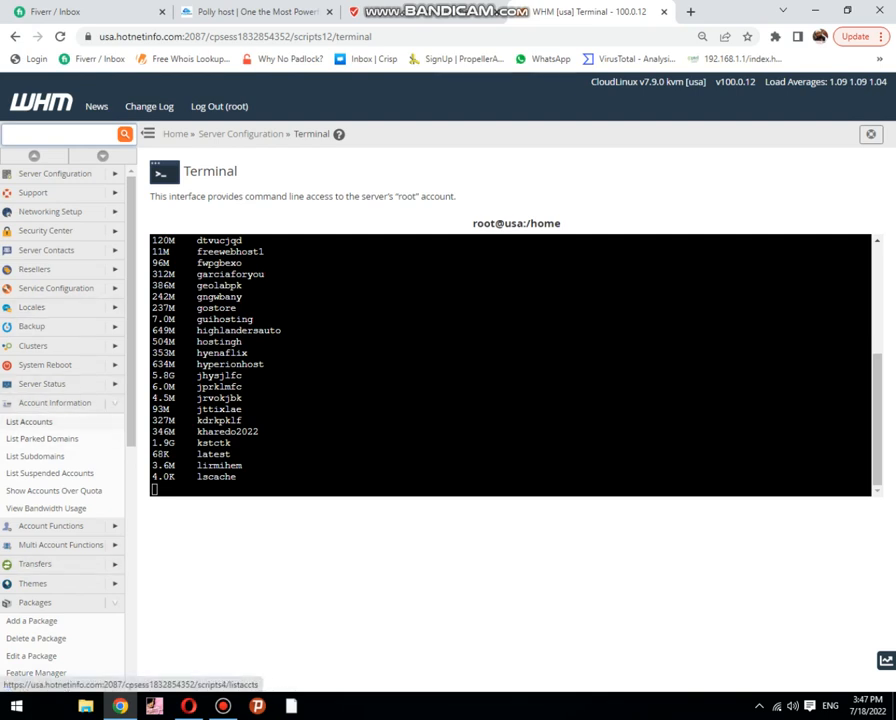
Open List Accounts in a new tab and find the tamilroc account
right_click(30, 420)
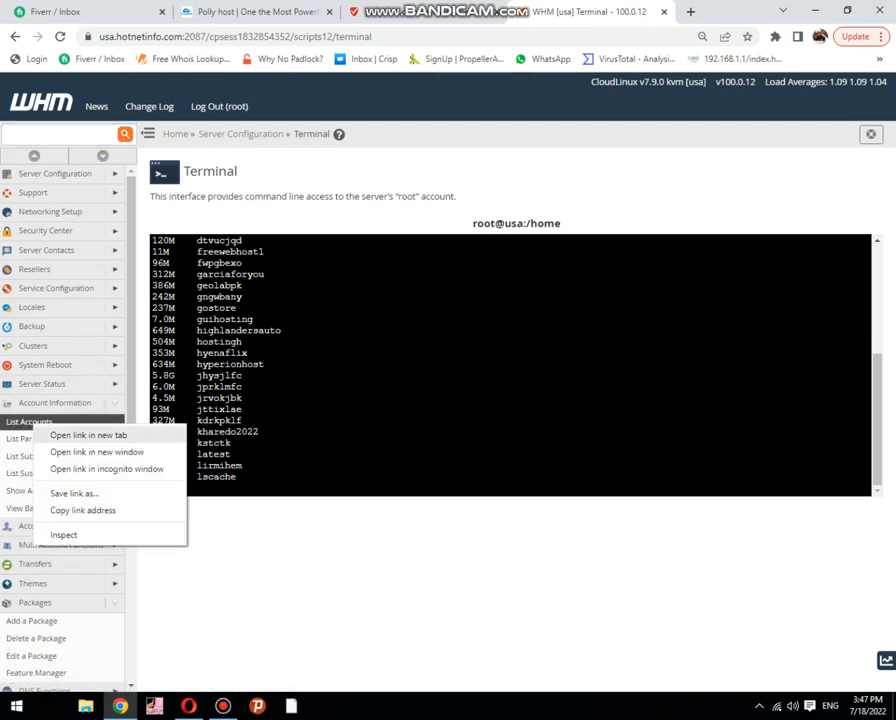
left_click(88, 434)
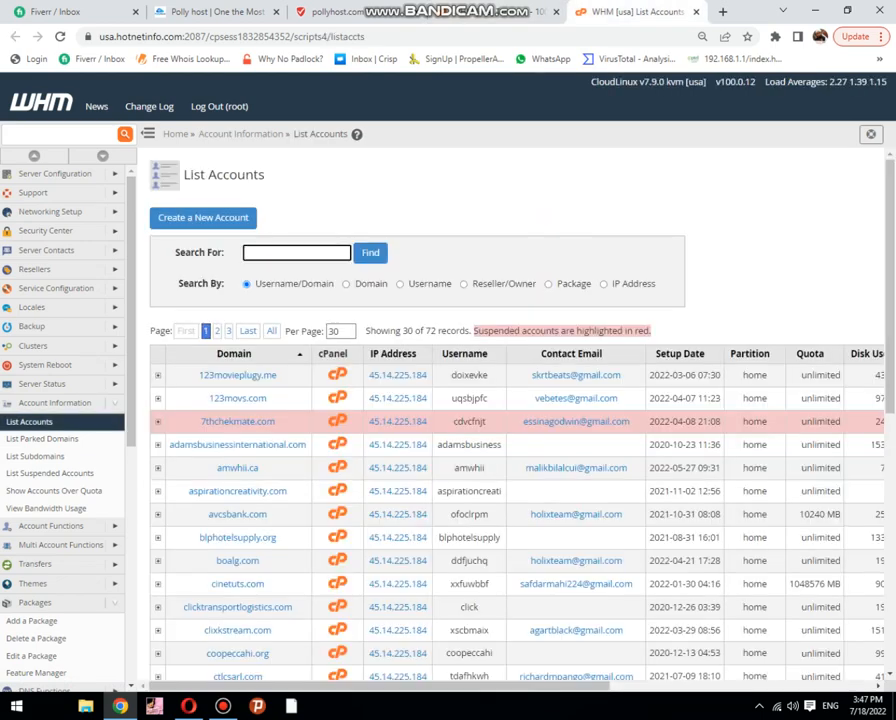
type("tamilroc")
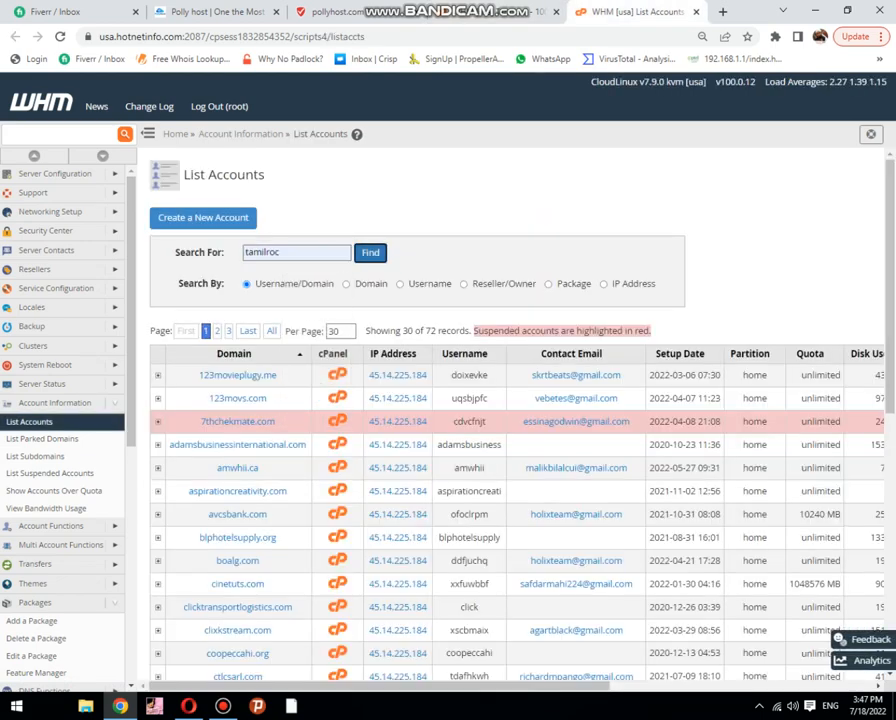
left_click(370, 252)
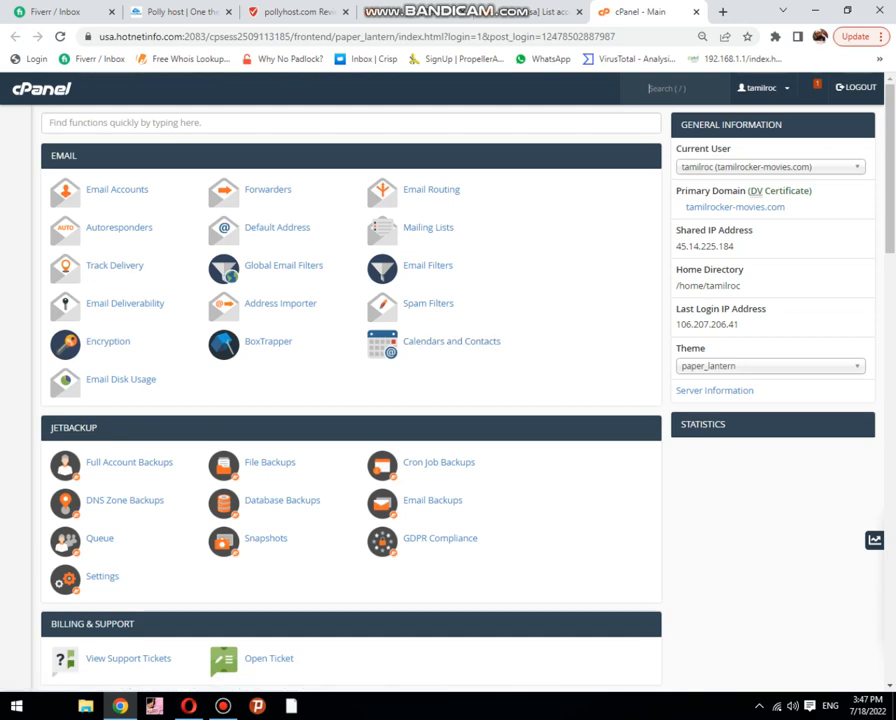
Scroll the tamilroc cPanel home down to the Advanced section's Terminal
scroll("down", 3)
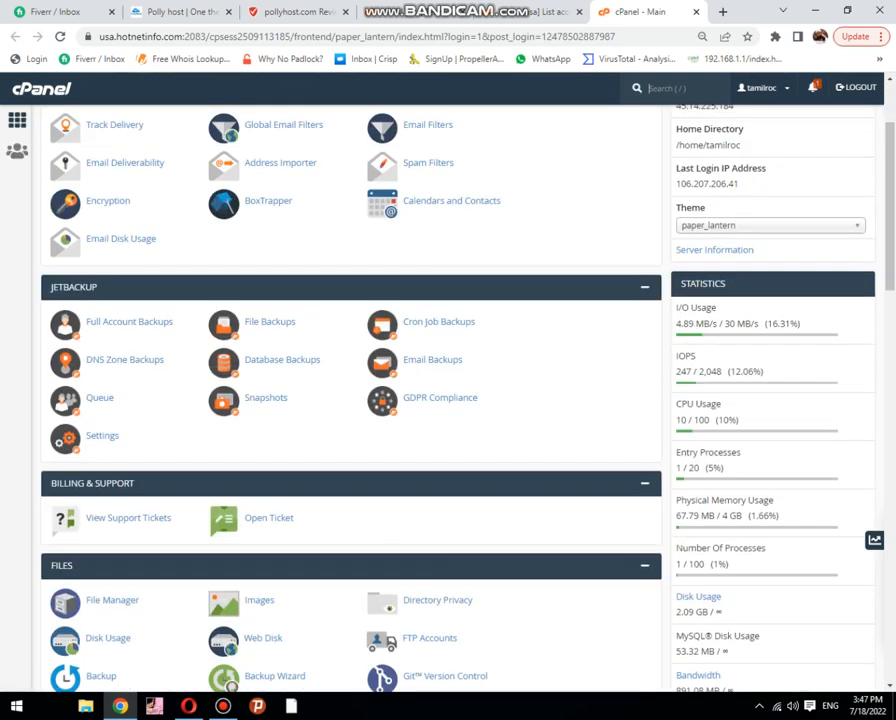
scroll("down", 3)
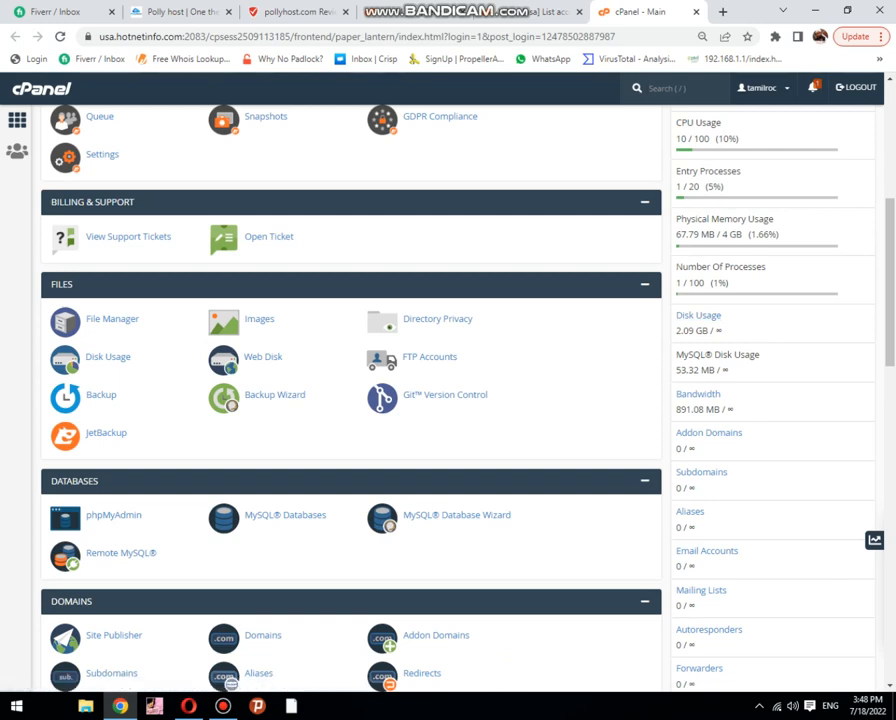
scroll("down", 3)
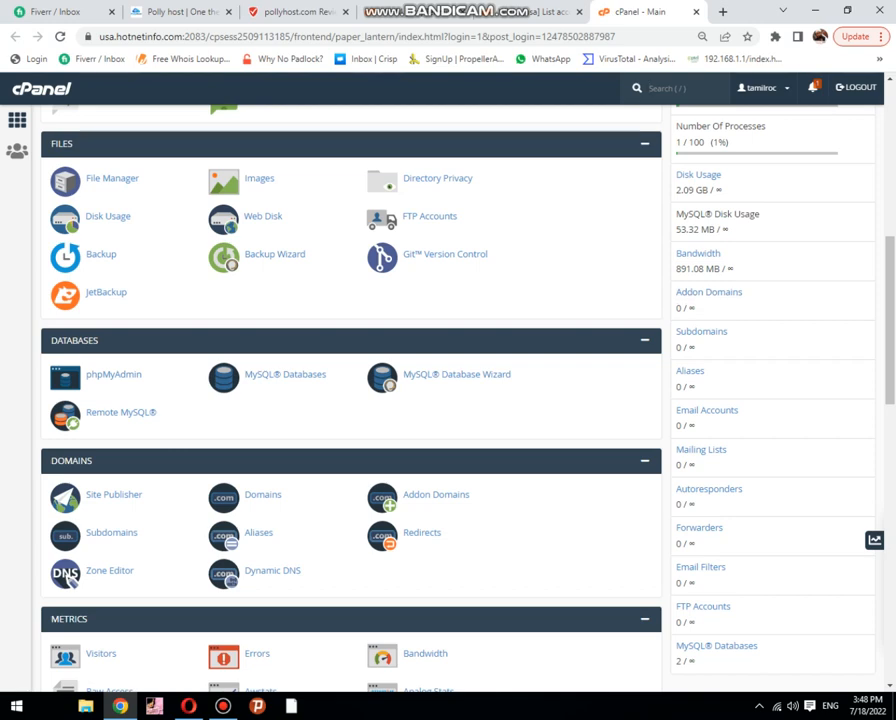
scroll("down", 3)
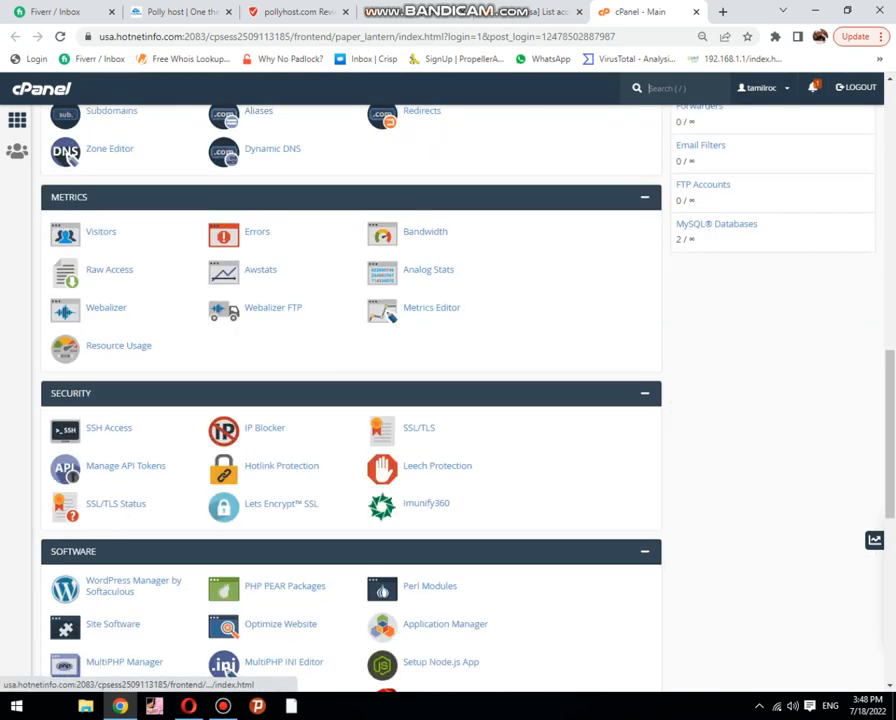
scroll("down", 3)
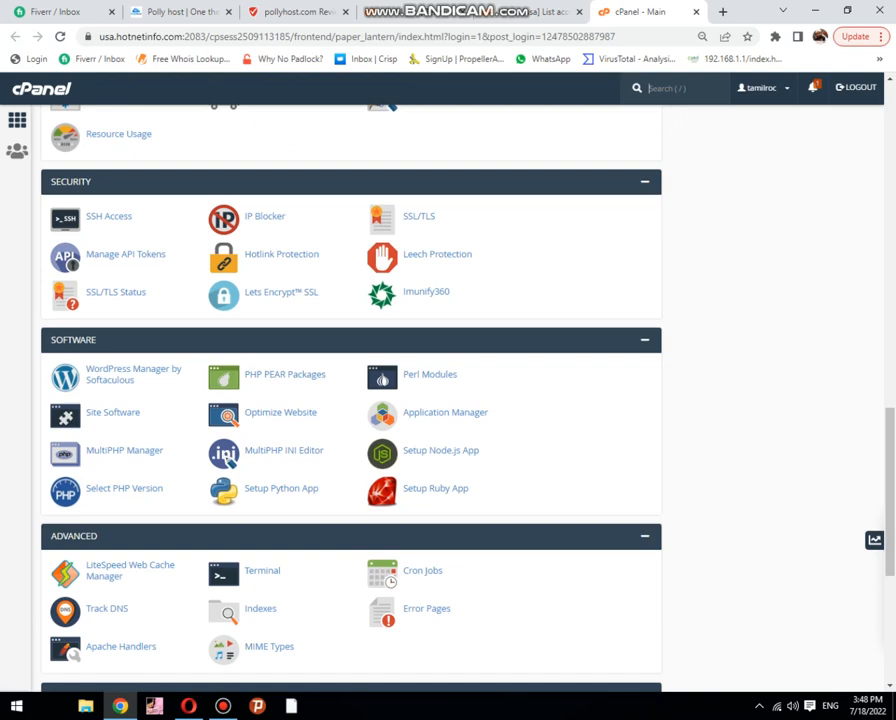
scroll("down", 3)
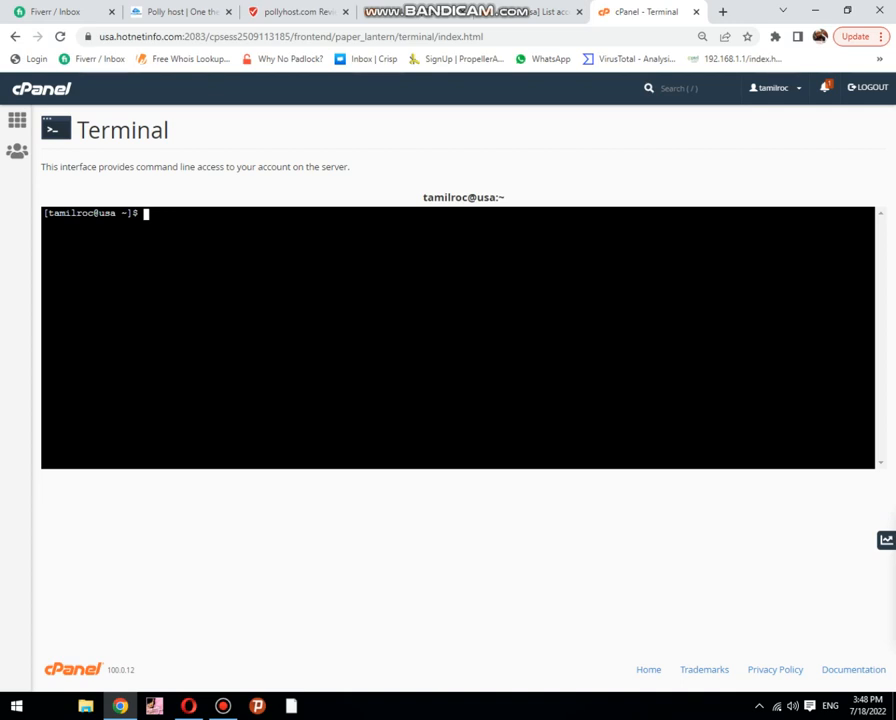
Run du -sch * in the tamilroc cPanel terminal to summarise its home directory usage
type("du")
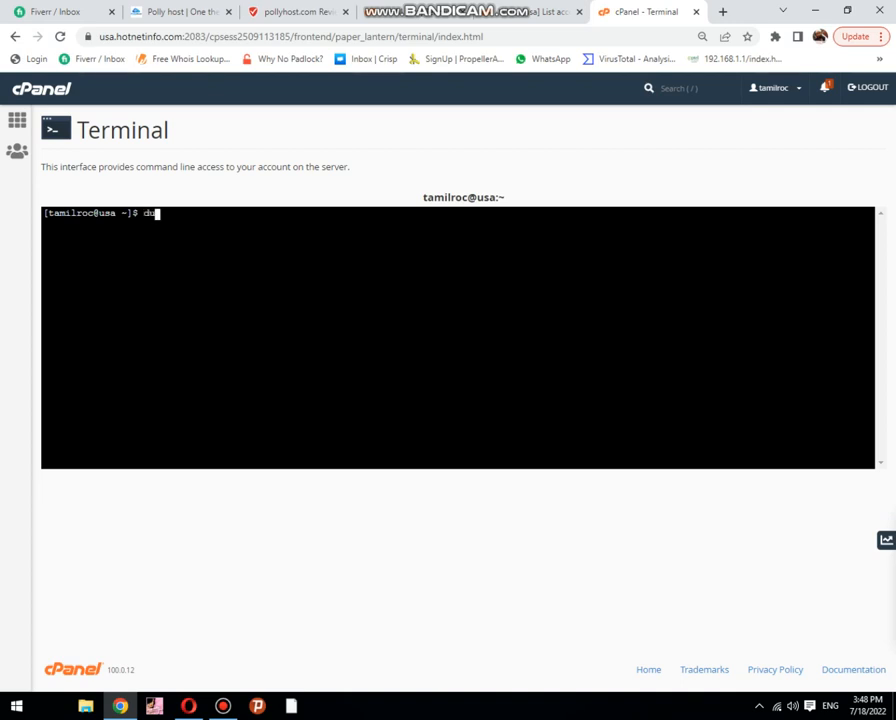
type("-")
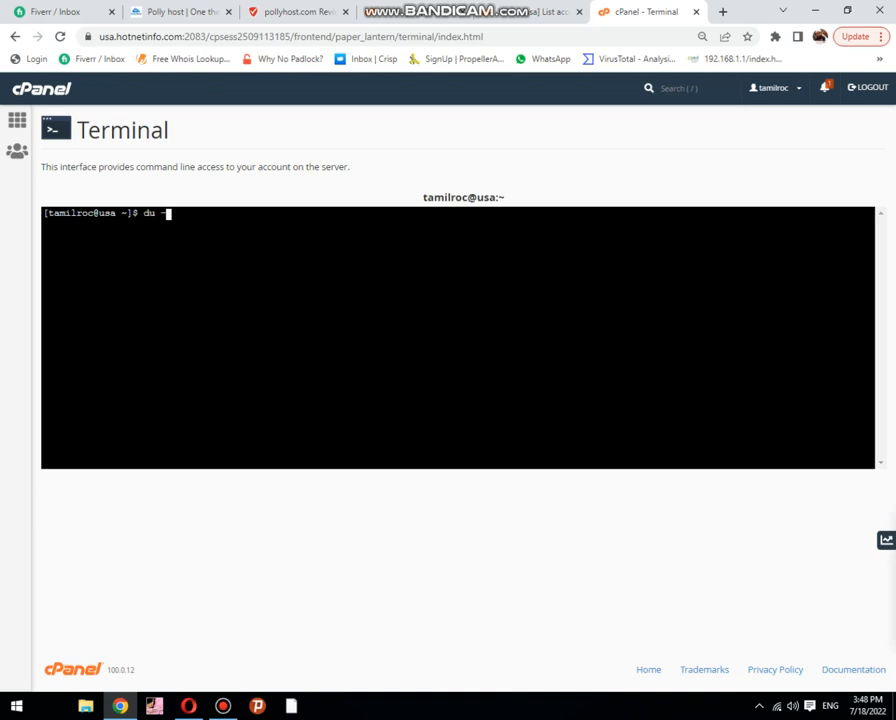
type("sch")
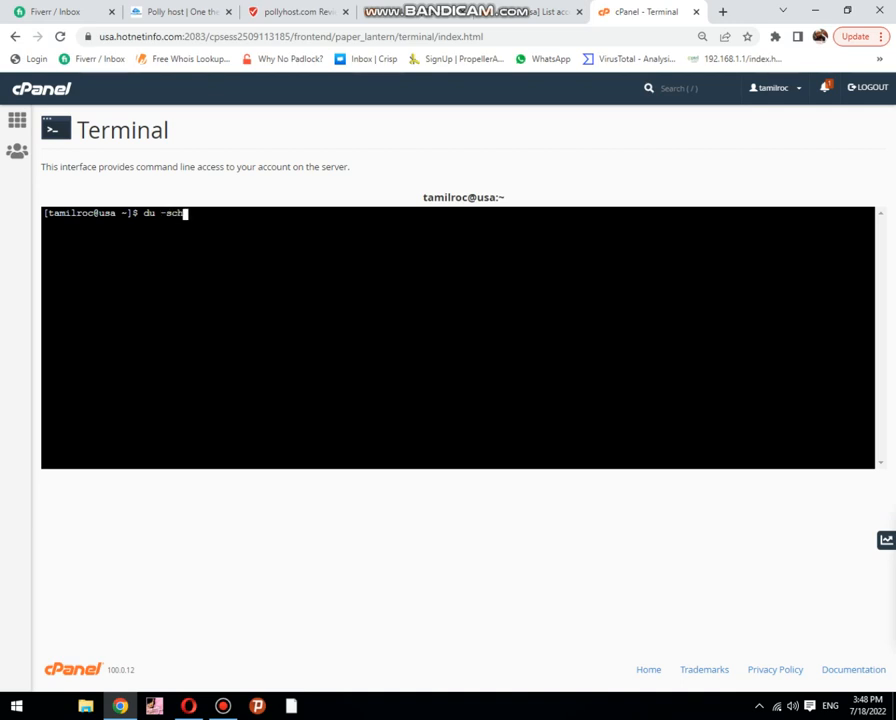
type("*")
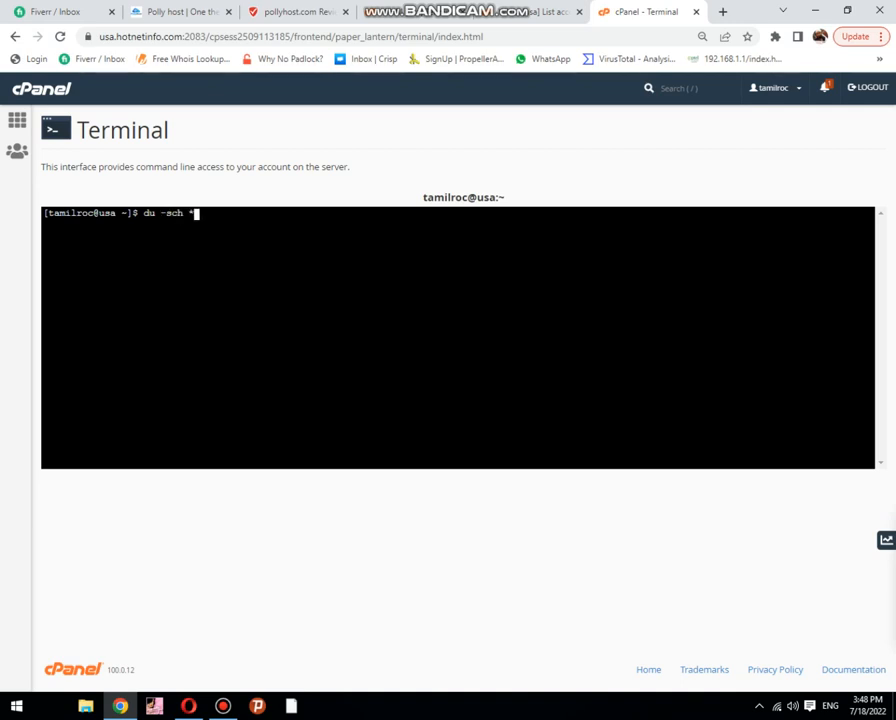
key("Return")
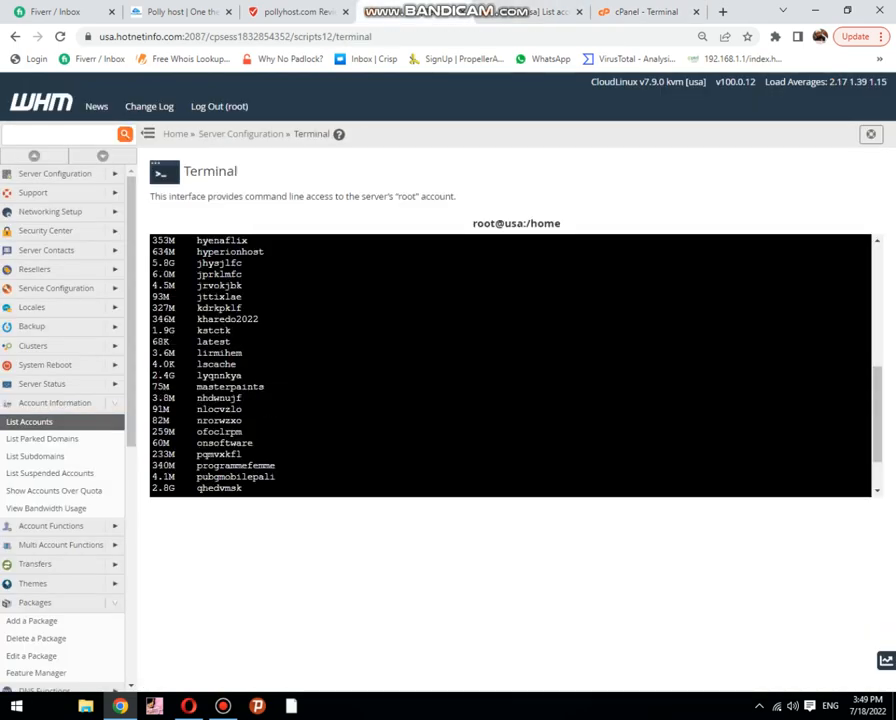
Run du -sch * in WHM's root terminal to list every /home account folder's size with a total
type("du -sch *")
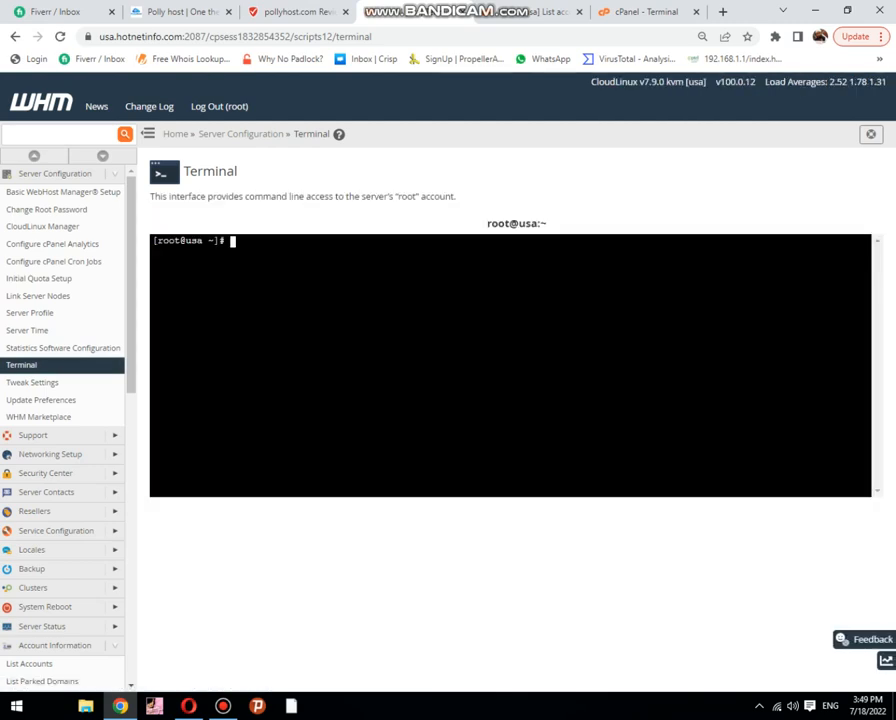
Change the root terminal's directory to /home/tamilroc
type("cd")
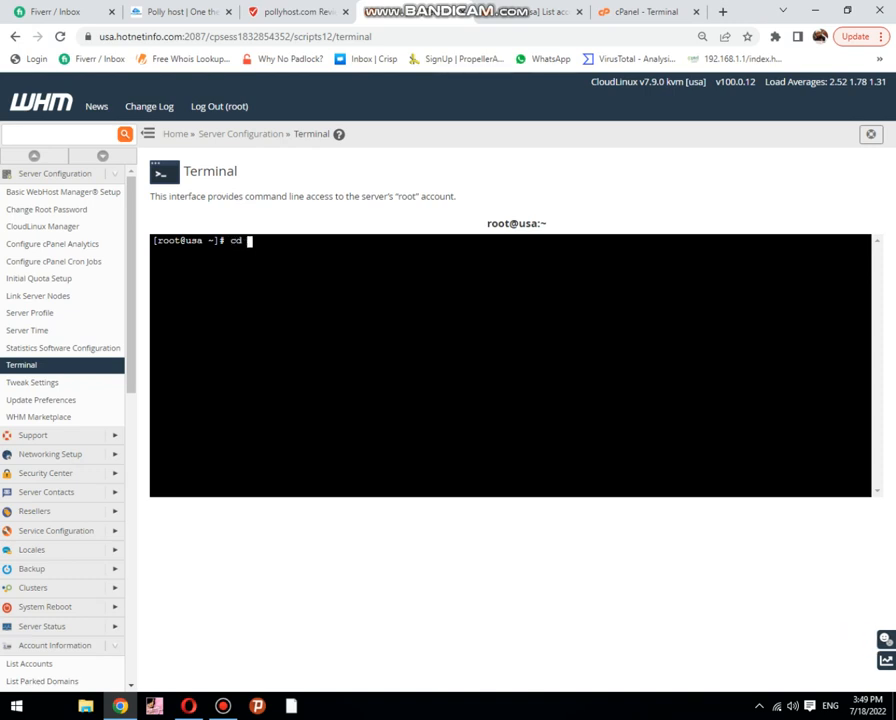
type("/")
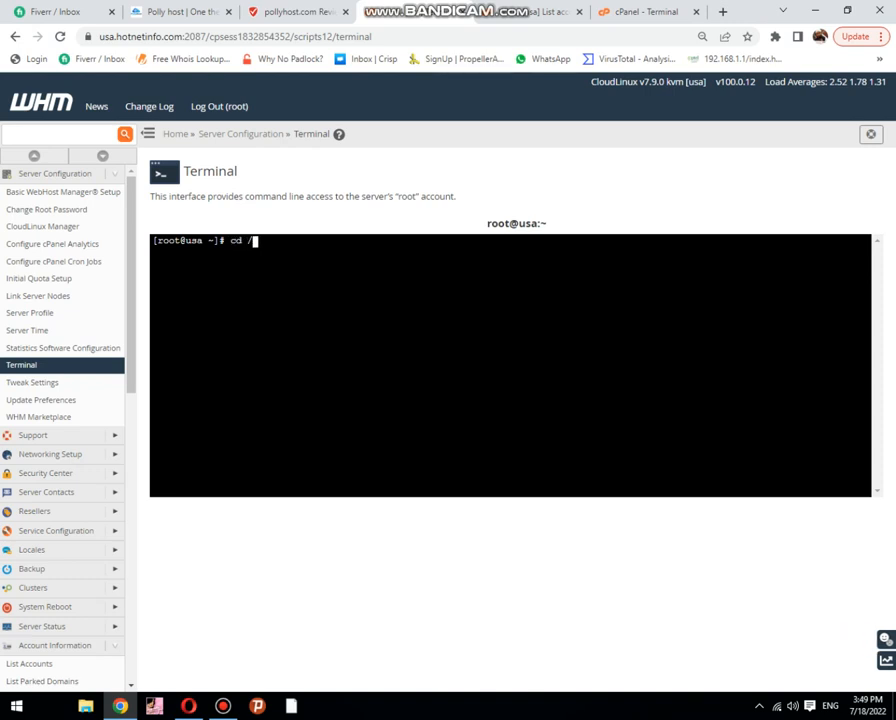
type("home")
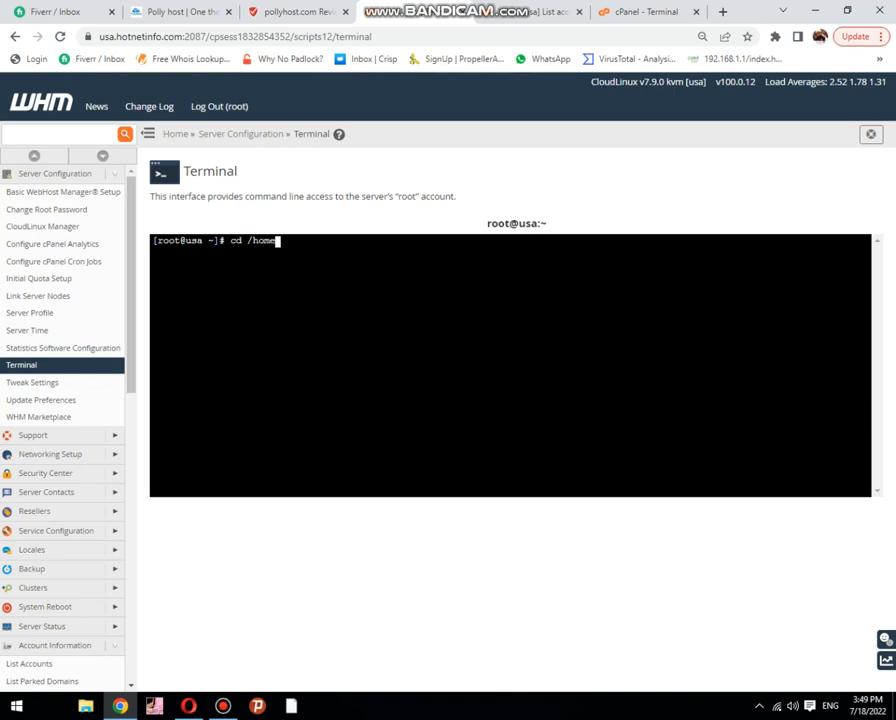
type("/")
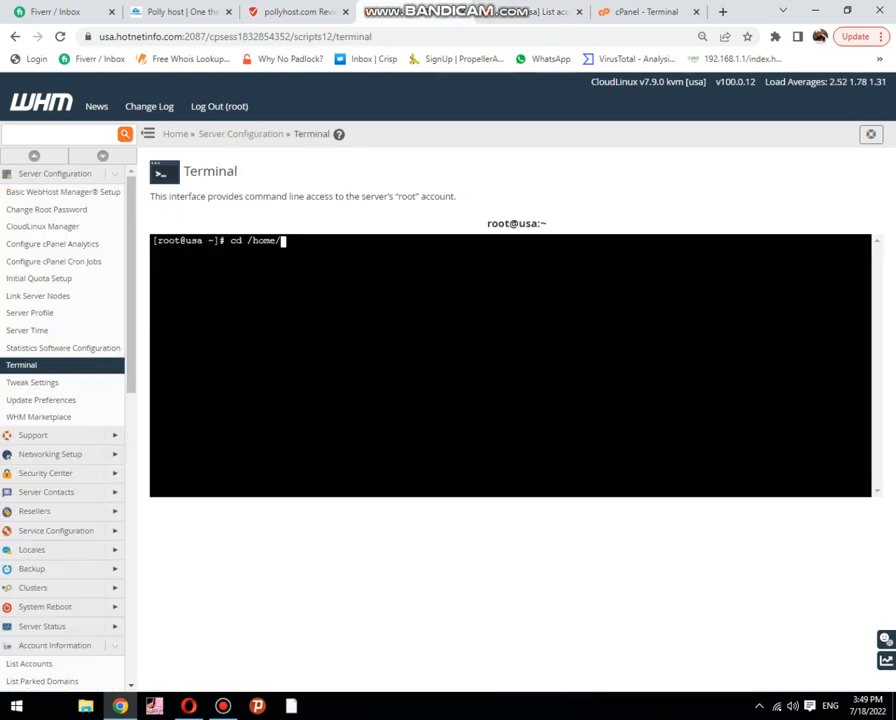
type("tamilroc")
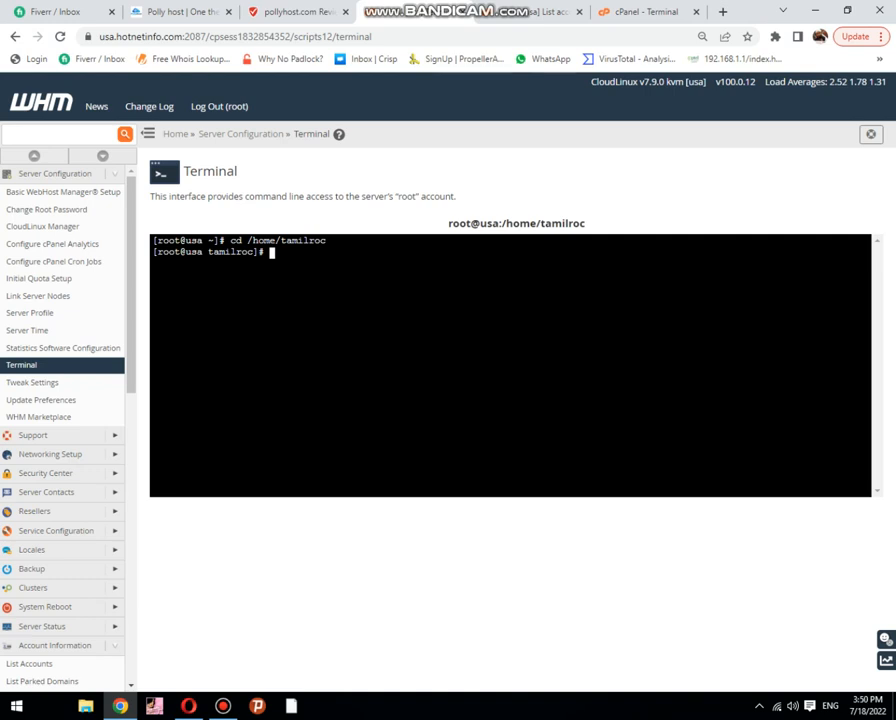
Run du -sch * to list each tamilroc folder's size with a 2.1G total
type("du")
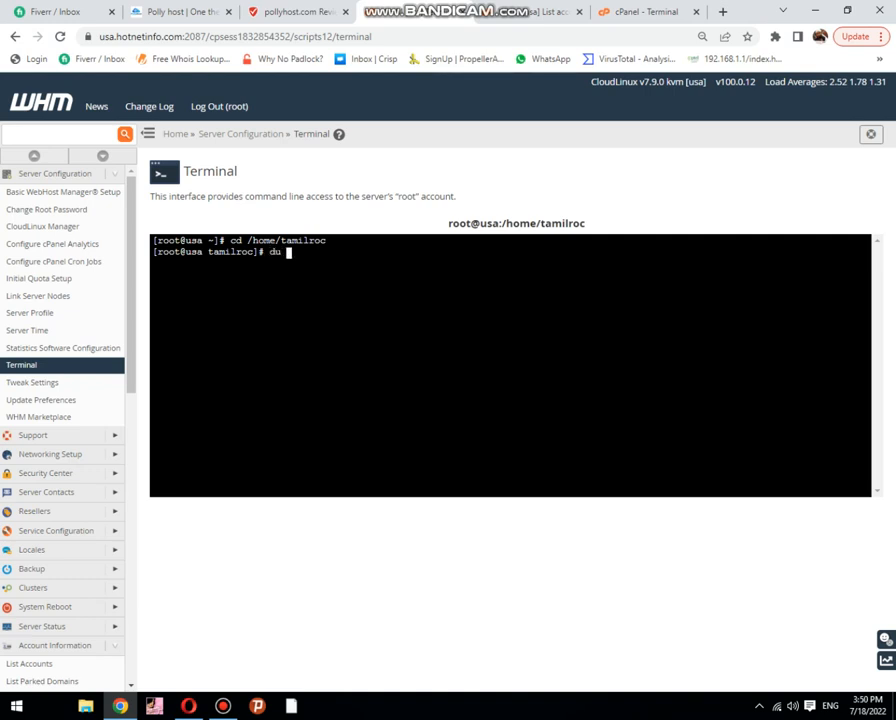
type("-s")
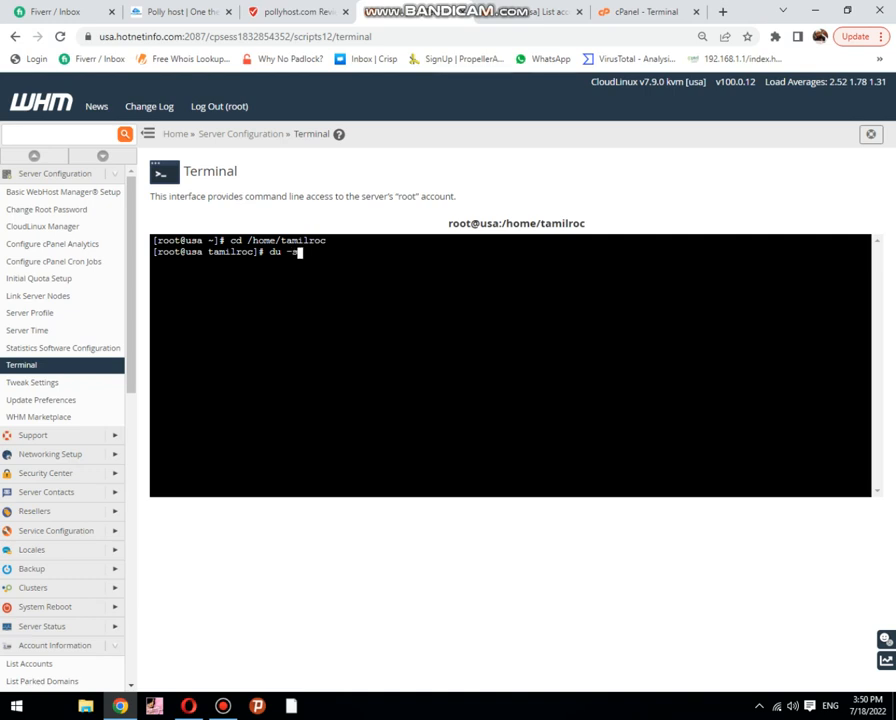
type("ch *")
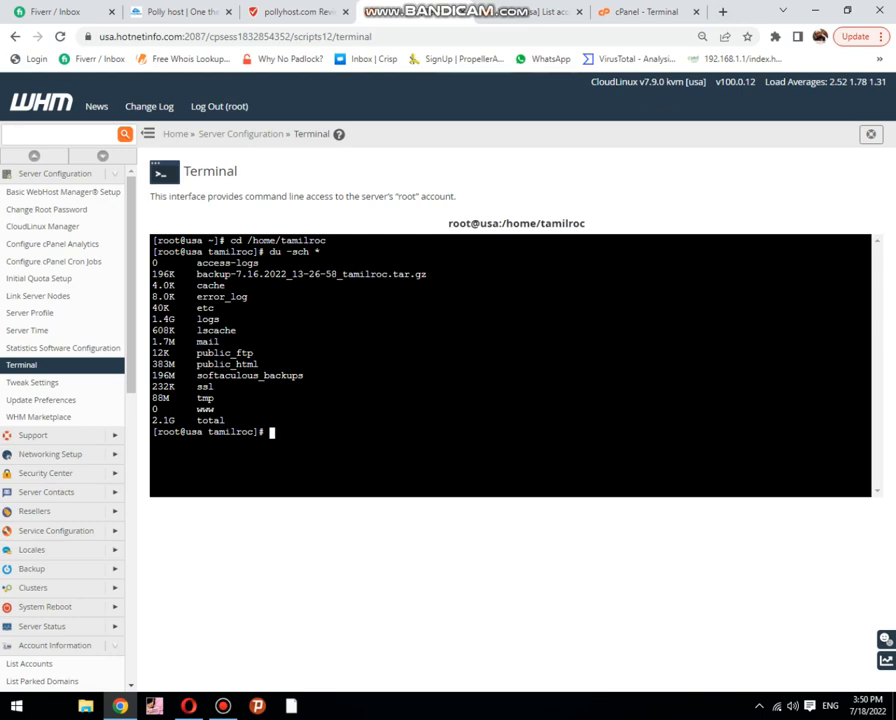
Review Polly Host's Package Plans & Prices, then switch to its ScamAdviser 96/100 review
left_click(180, 12)
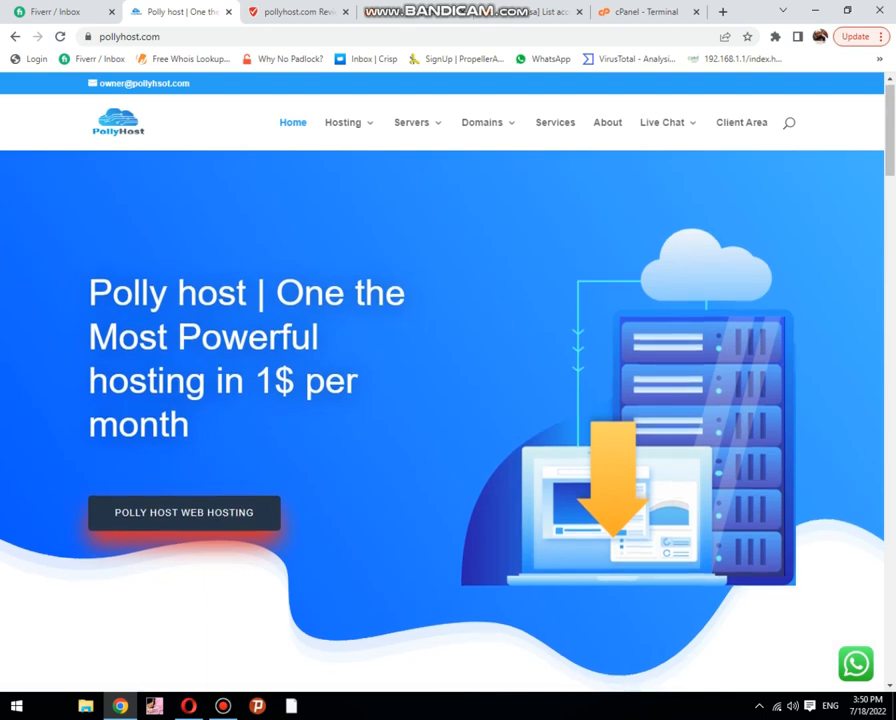
scroll("down", 3)
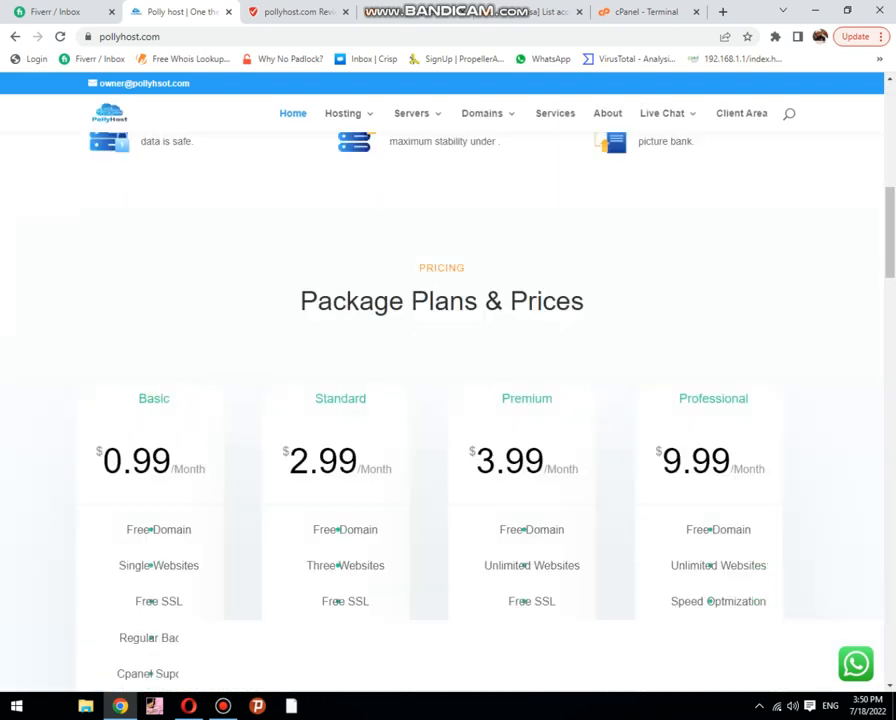
scroll("down", 3)
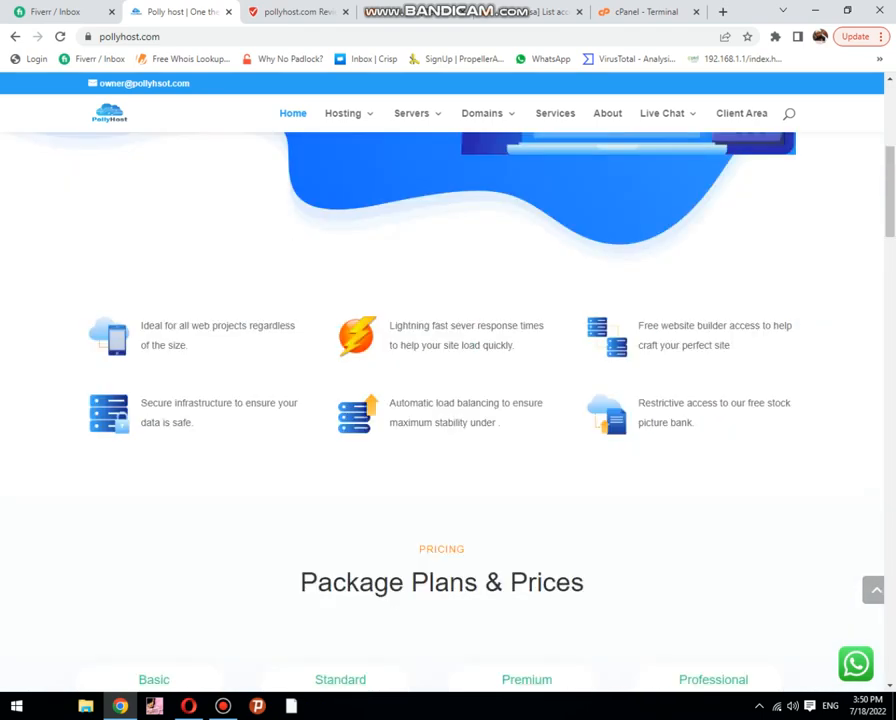
scroll("up", 3)
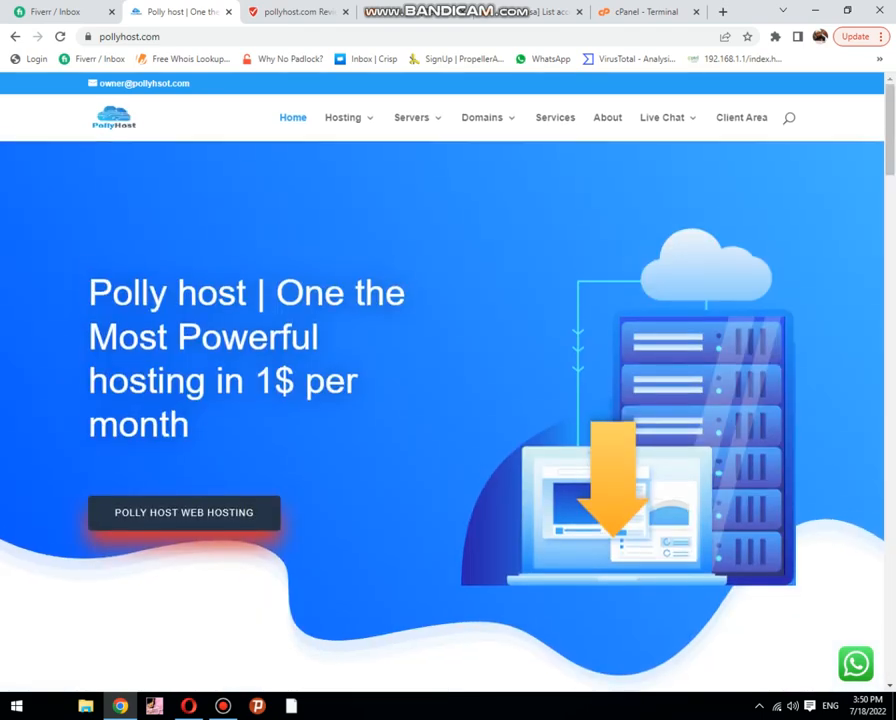
left_click(290, 12)
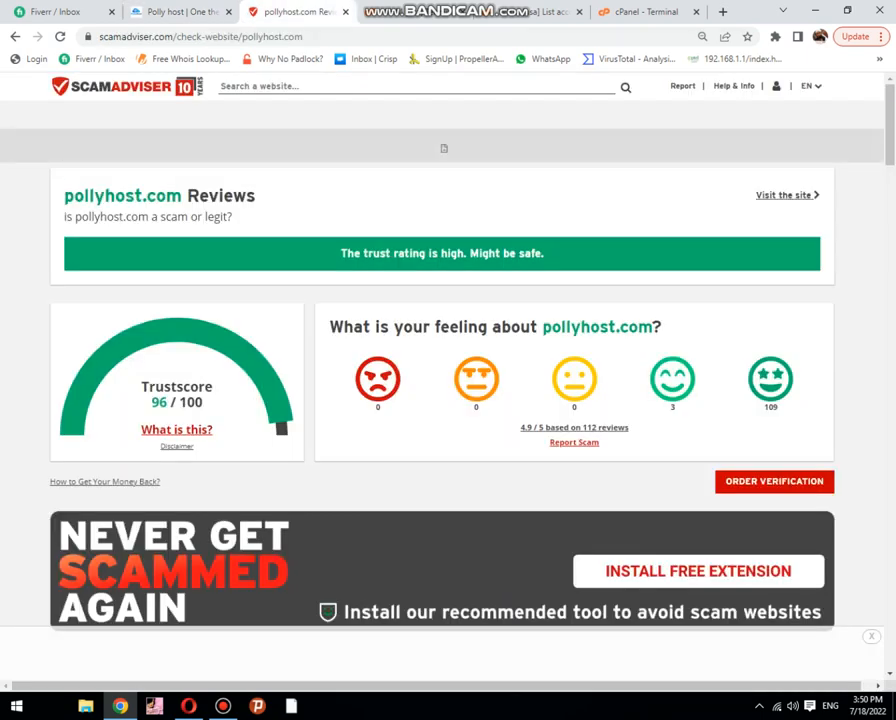
scroll("down", 3)
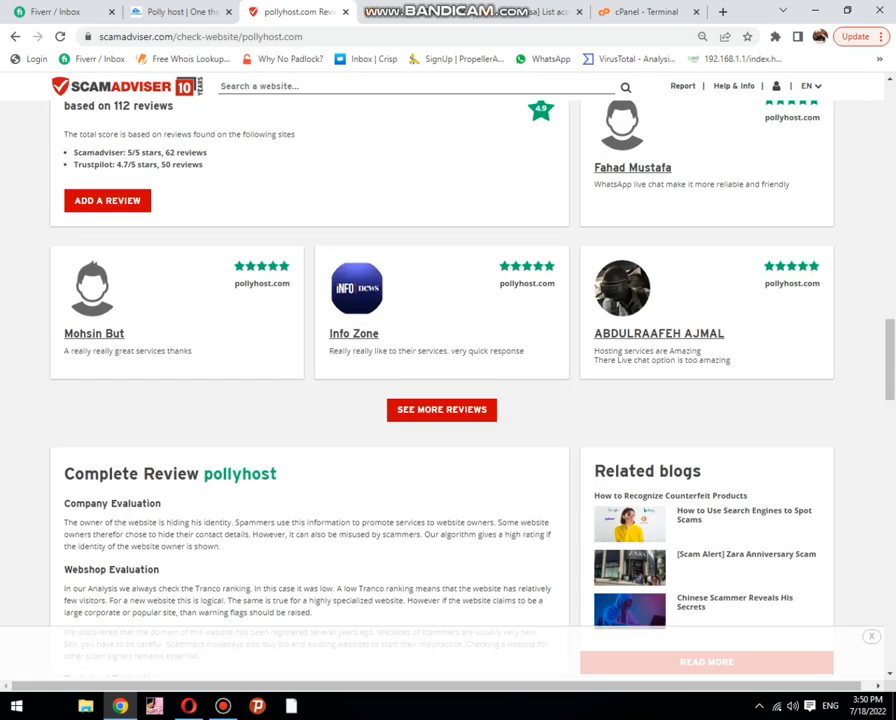
scroll("up", 3)
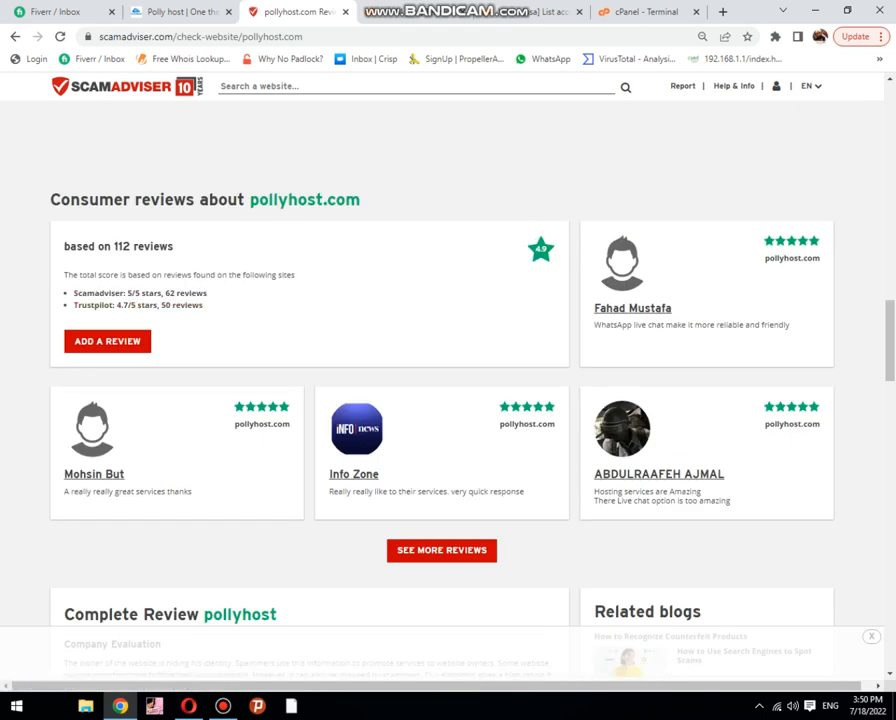
mouse_move(120, 304)
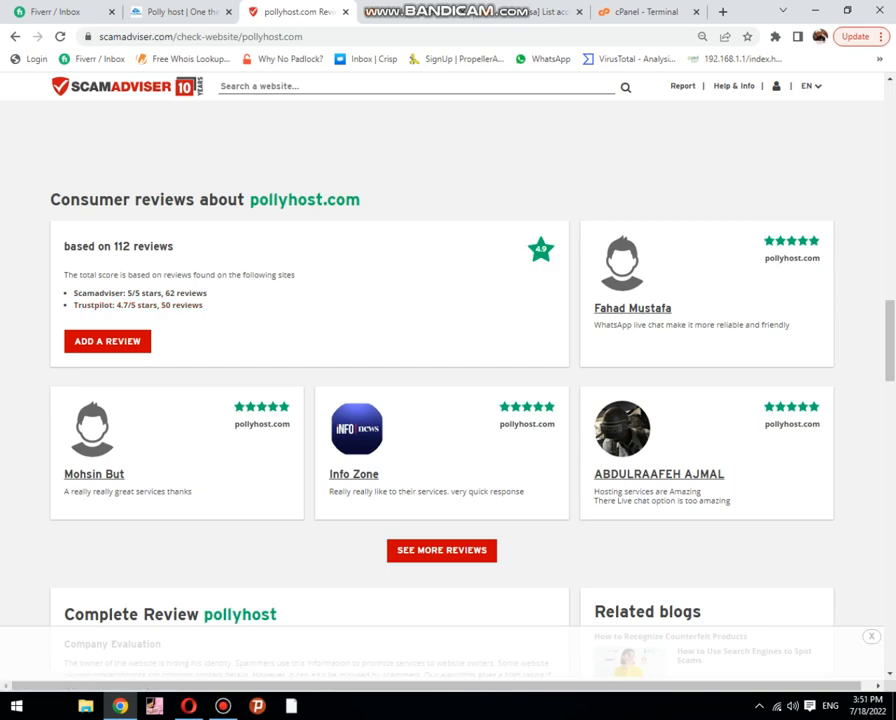
scroll("down", 3)
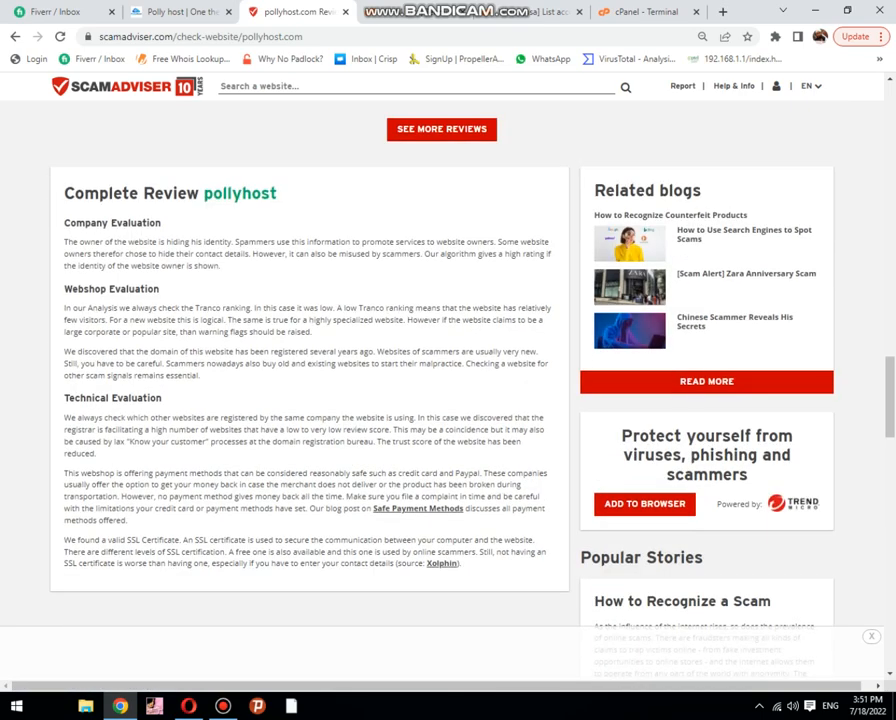
scroll("down", 3)
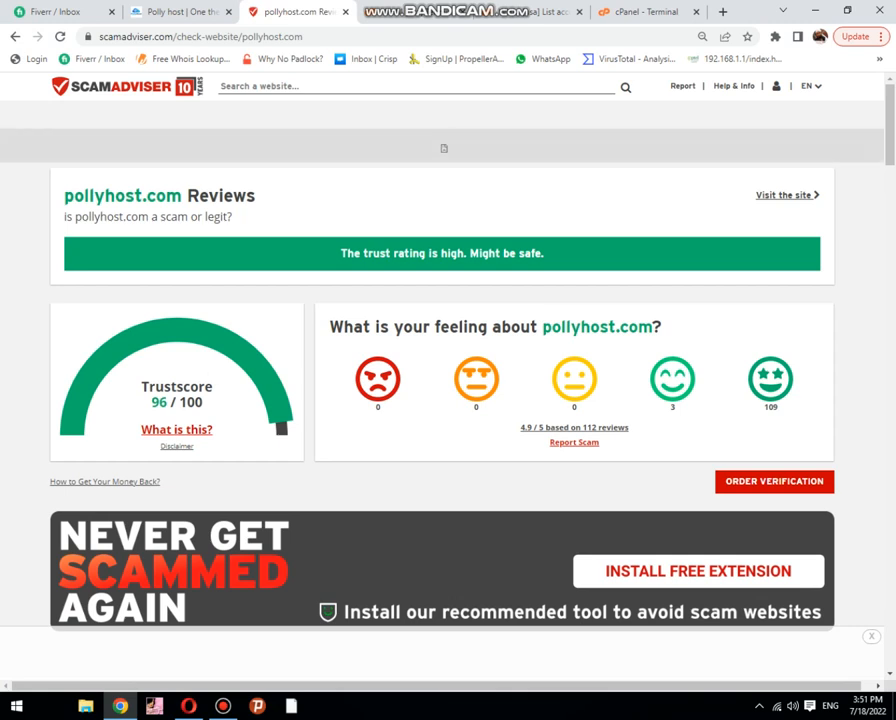
mouse_move(440, 12)
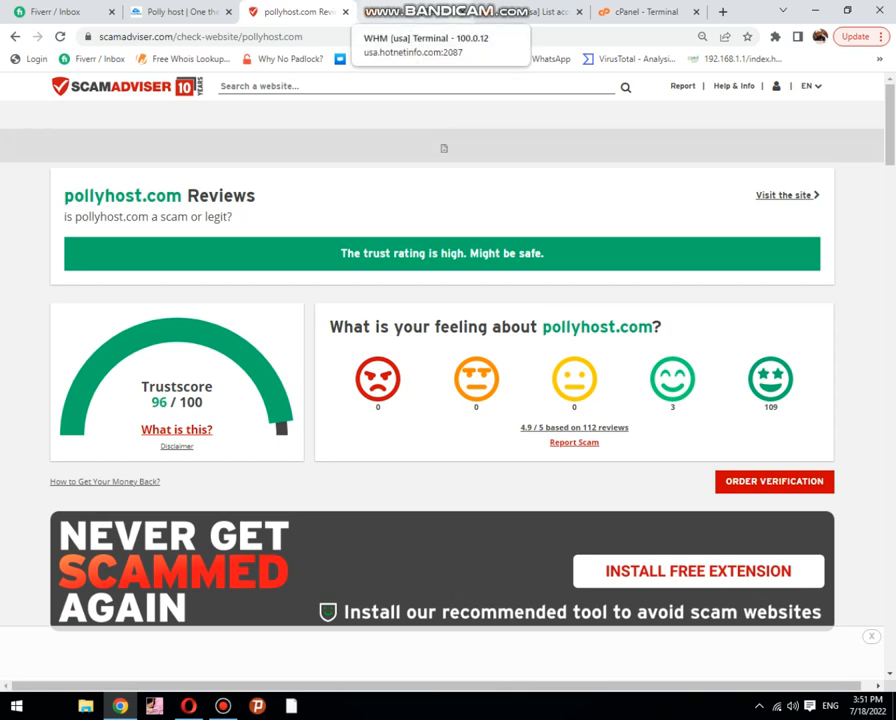